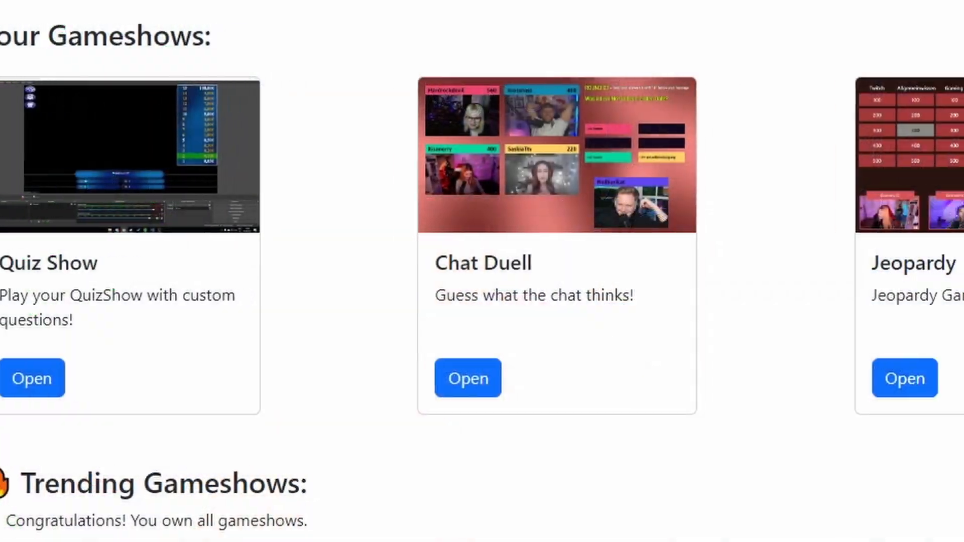
- Open the Accept or Reject card and land on the StreamGamesTV home page with the case board preview
{"action": "scroll", "scroll_direction": "right", "scroll_amount": 3}
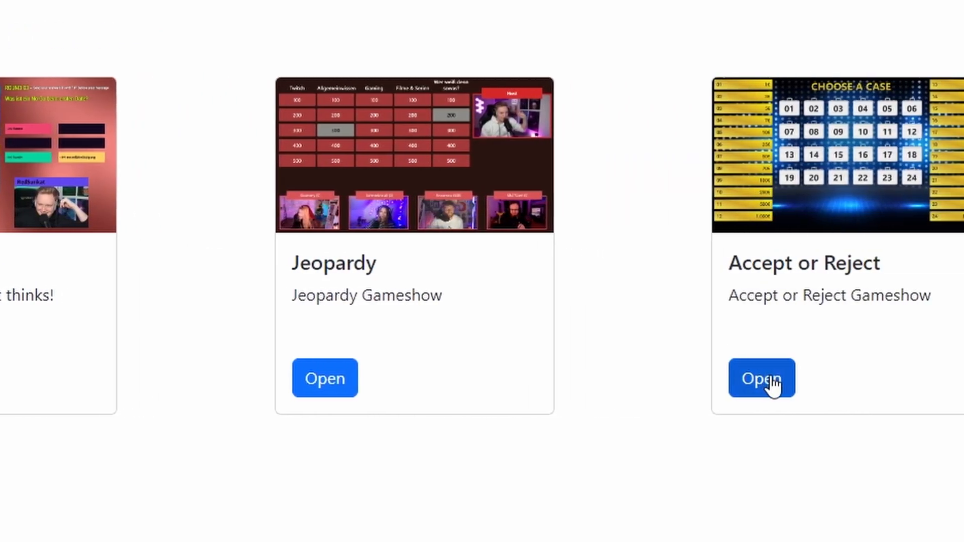
{"action": "left_click", "coordinate": [760, 379]}
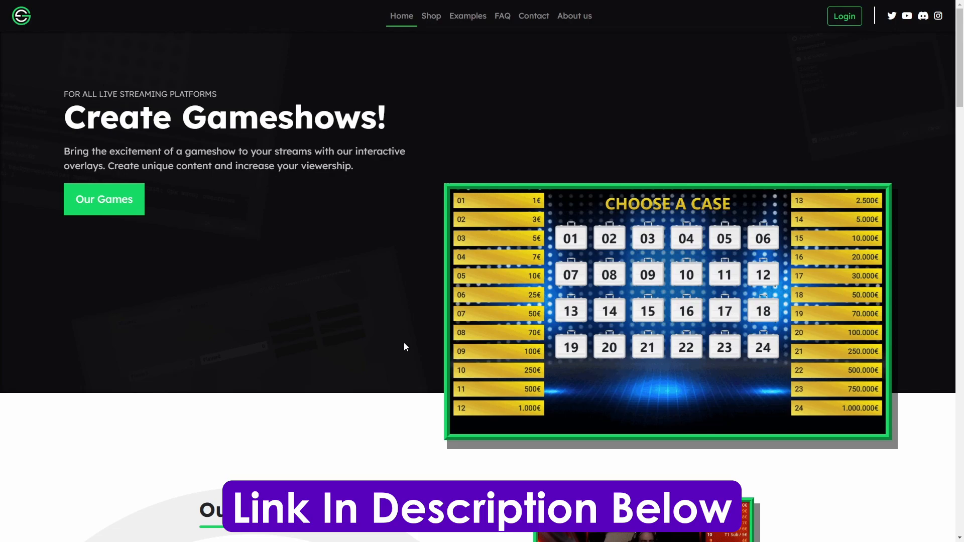
- Browse the shop's Gameshows listing: Quiz Show, Chat Duell, Jeopardy, Accept or Reject, StreamUltimate
{"action": "left_click", "coordinate": [431, 15]}
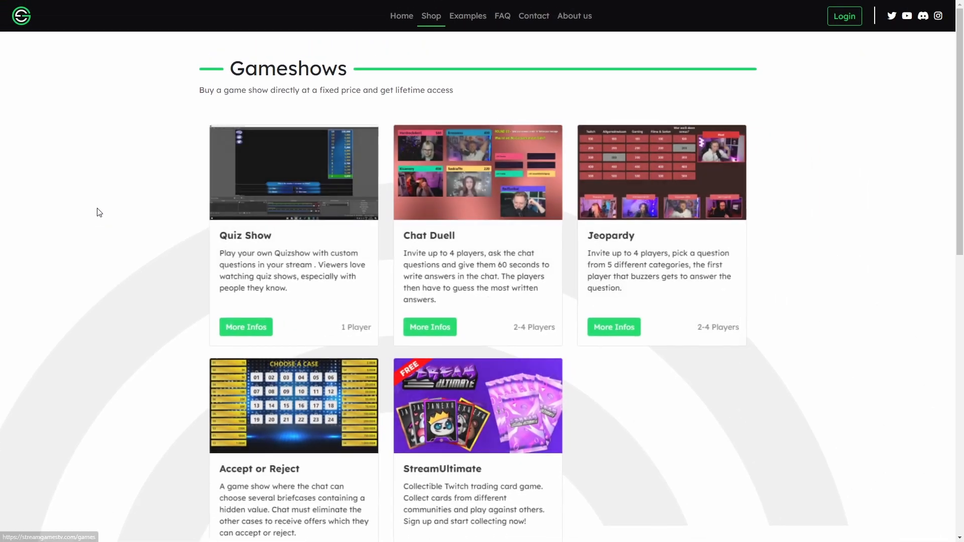
{"action": "scroll", "scroll_direction": "down", "scroll_amount": 3}
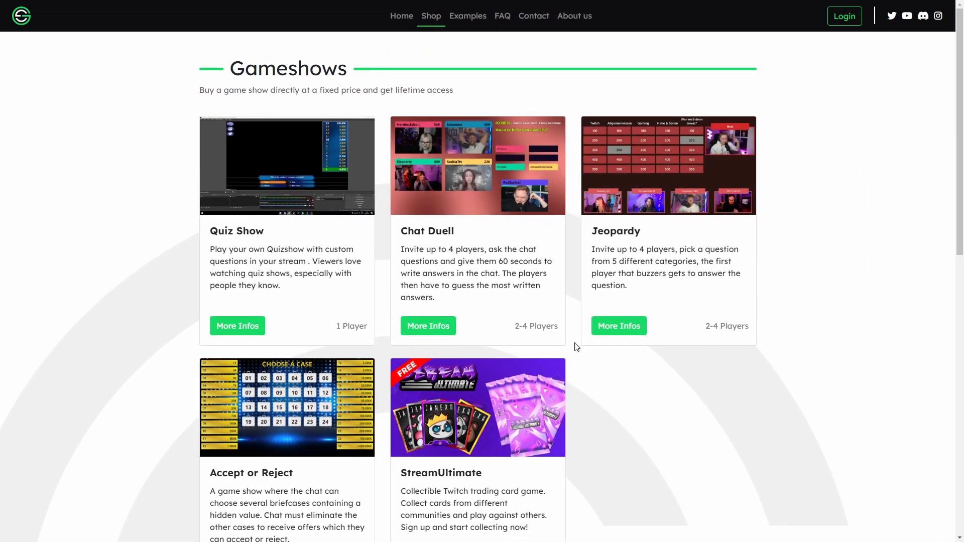
{"action": "scroll", "scroll_direction": "down", "scroll_amount": 3}
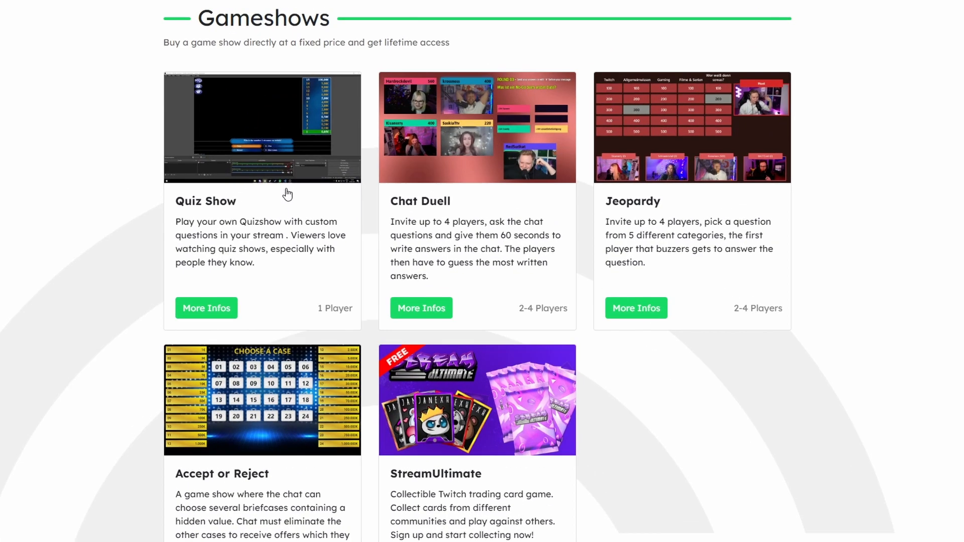
{"action": "scroll", "scroll_direction": "down", "scroll_amount": 3}
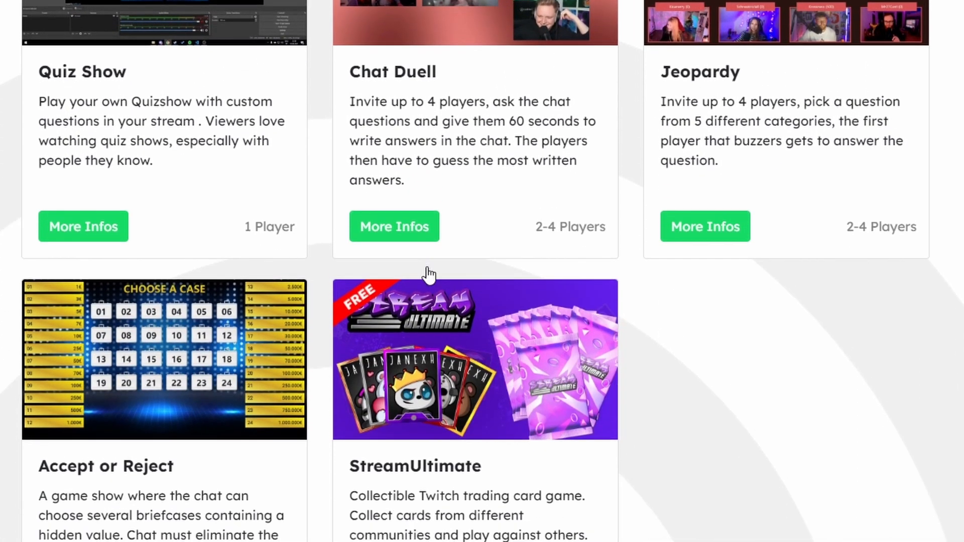
{"action": "scroll", "scroll_direction": "down", "scroll_amount": 3}
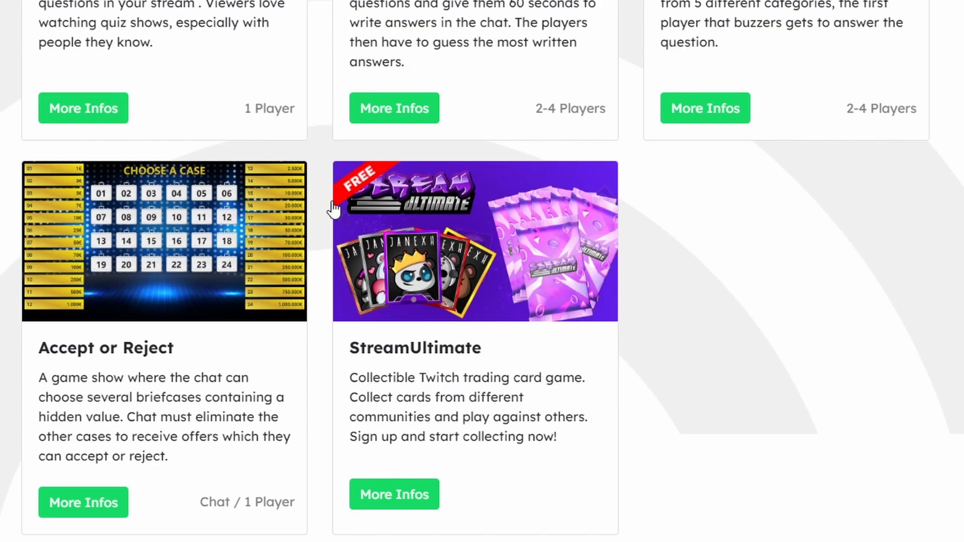
{"action": "mouse_move", "coordinate": [705, 109]}
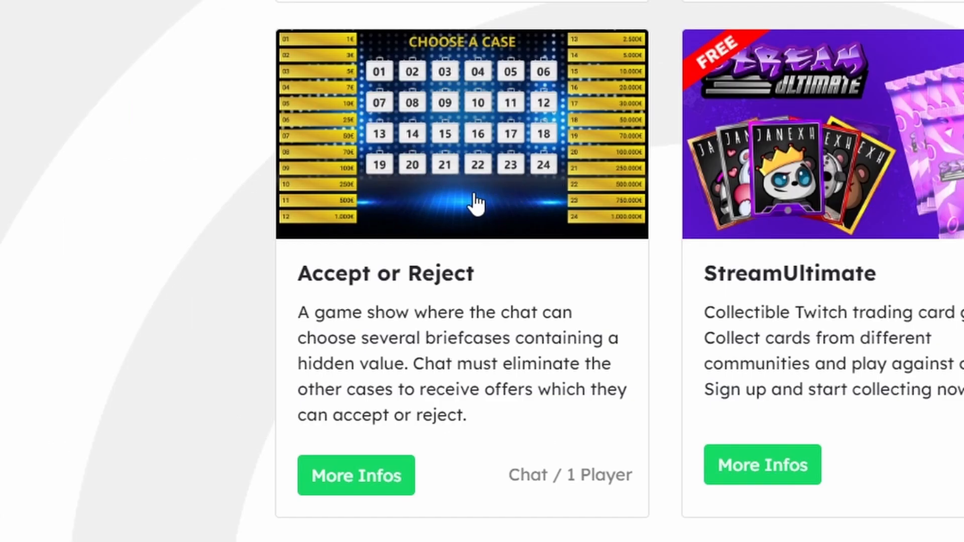
{"action": "mouse_move", "coordinate": [444, 290]}
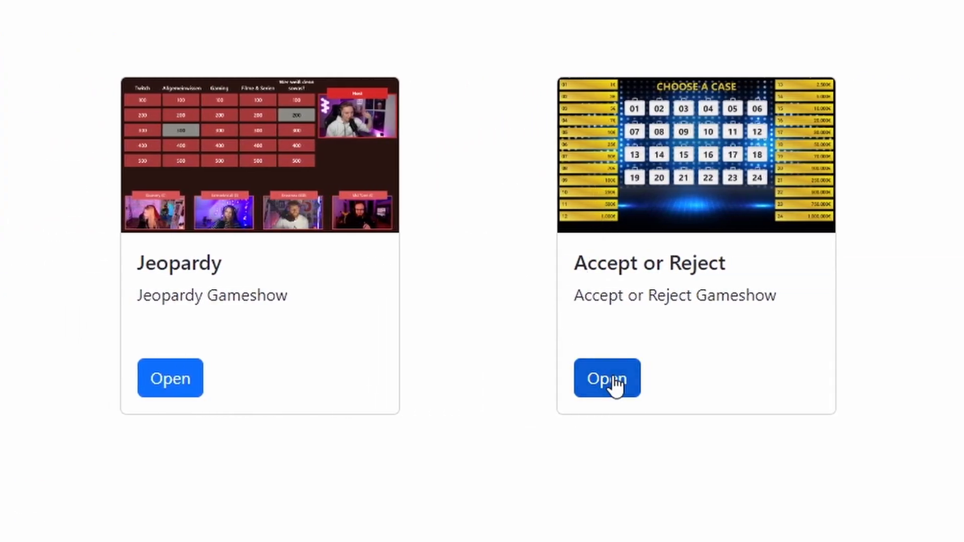
- Open Accept or Reject and show its Settings page with font and stage colour values
{"action": "left_click", "coordinate": [607, 378]}
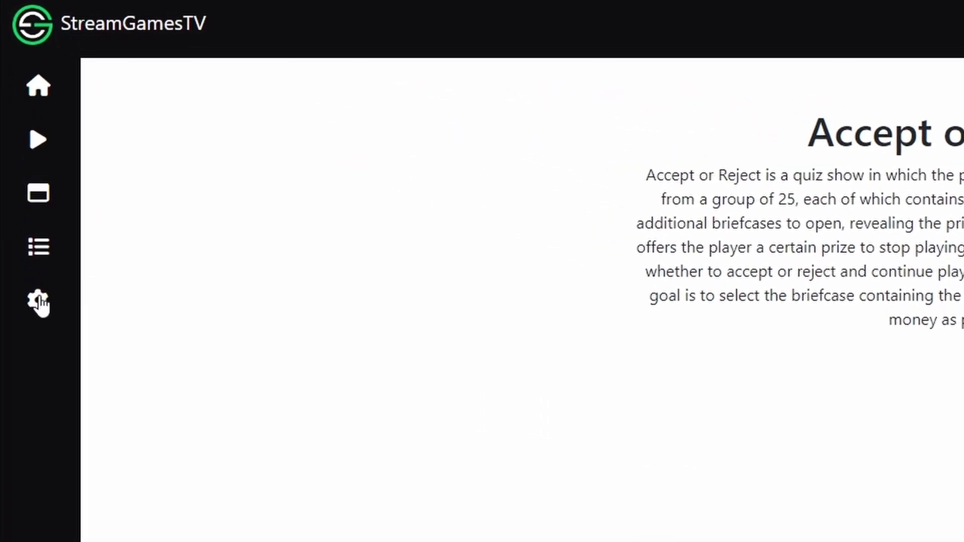
{"action": "left_click", "coordinate": [37, 303]}
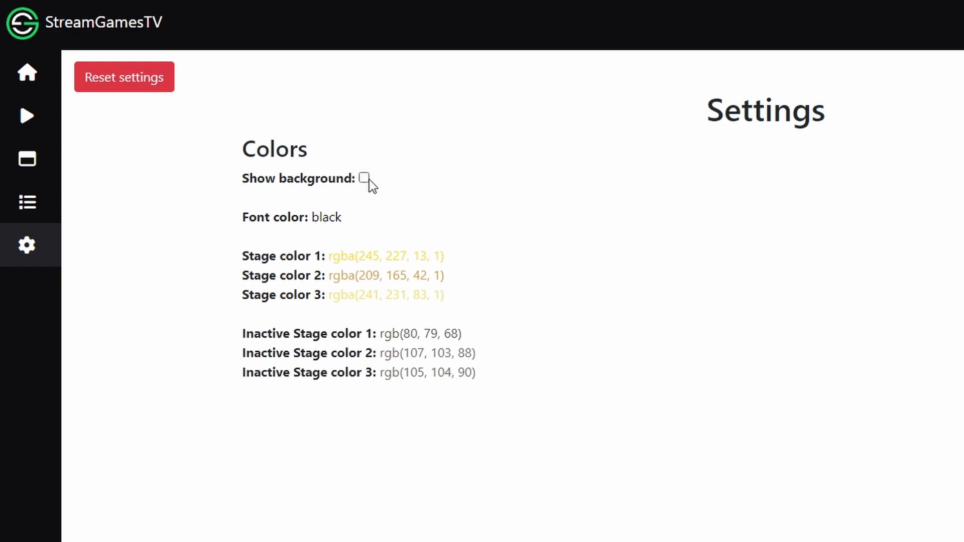
{"action": "mouse_move", "coordinate": [893, 262]}
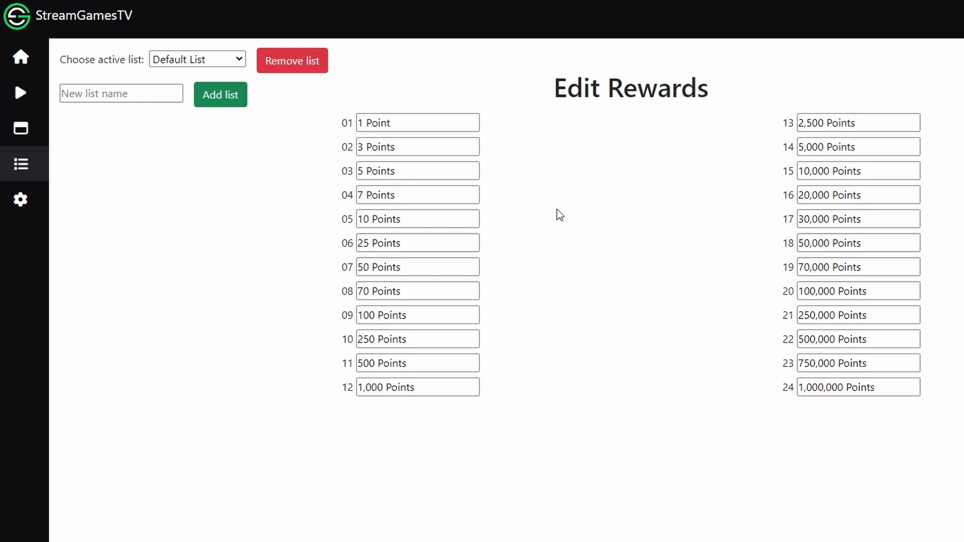
{"action": "mouse_move", "coordinate": [594, 437]}
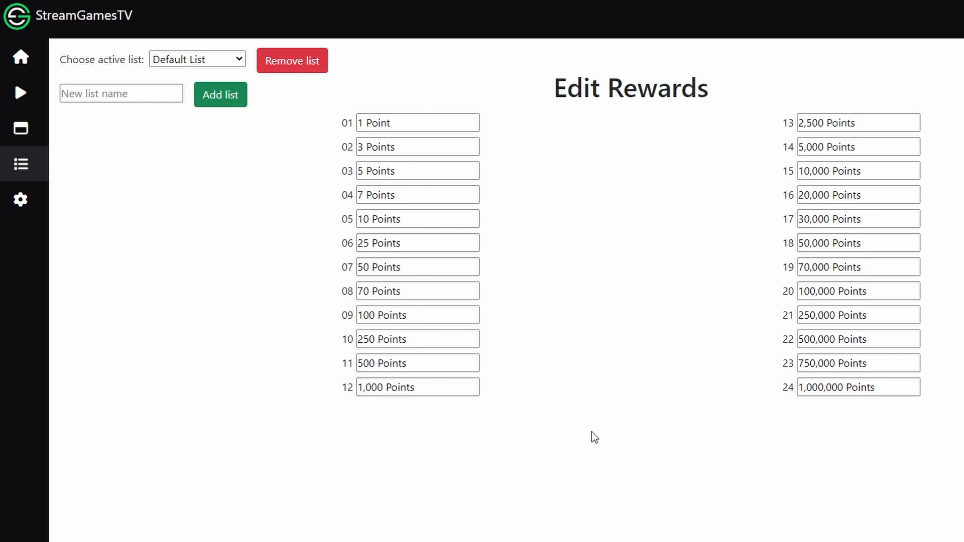
{"action": "mouse_move", "coordinate": [595, 360]}
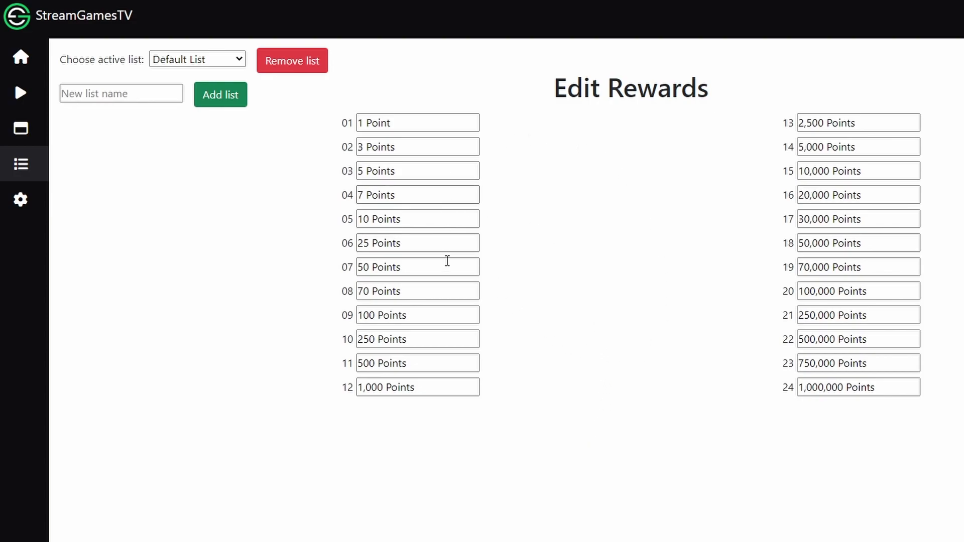
{"action": "mouse_move", "coordinate": [682, 180]}
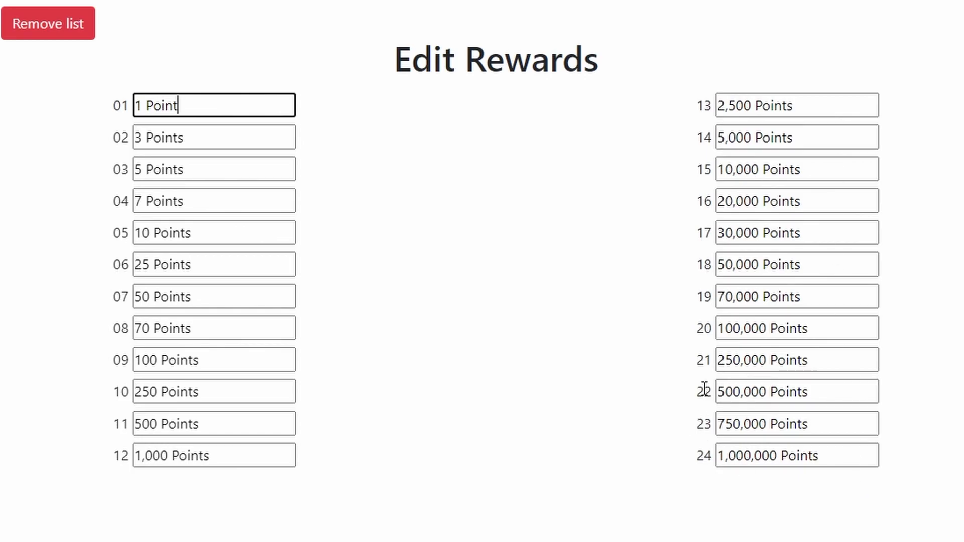
- Add a reward list named Pennies, then keep Default List active and save the rewards
{"action": "left_click", "coordinate": [196, 59]}
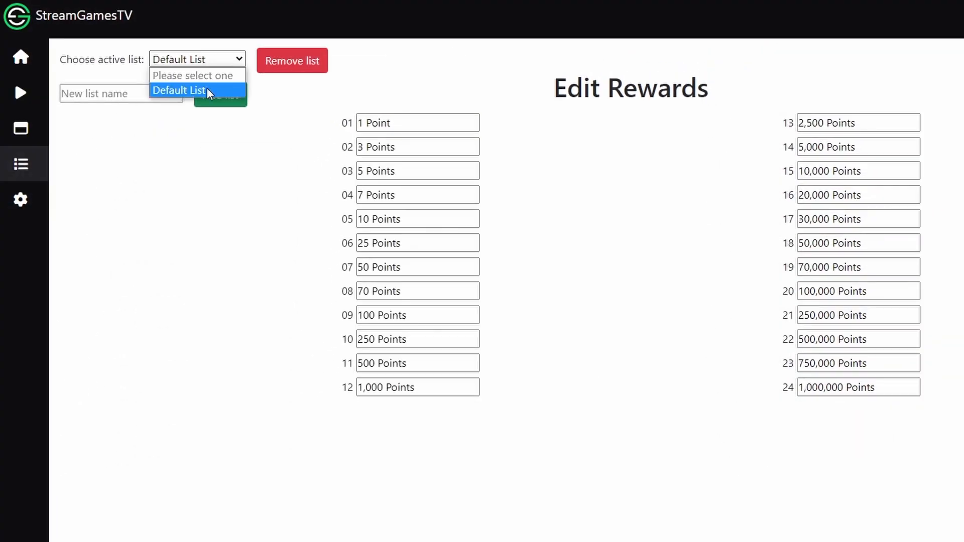
{"action": "left_click", "coordinate": [178, 90]}
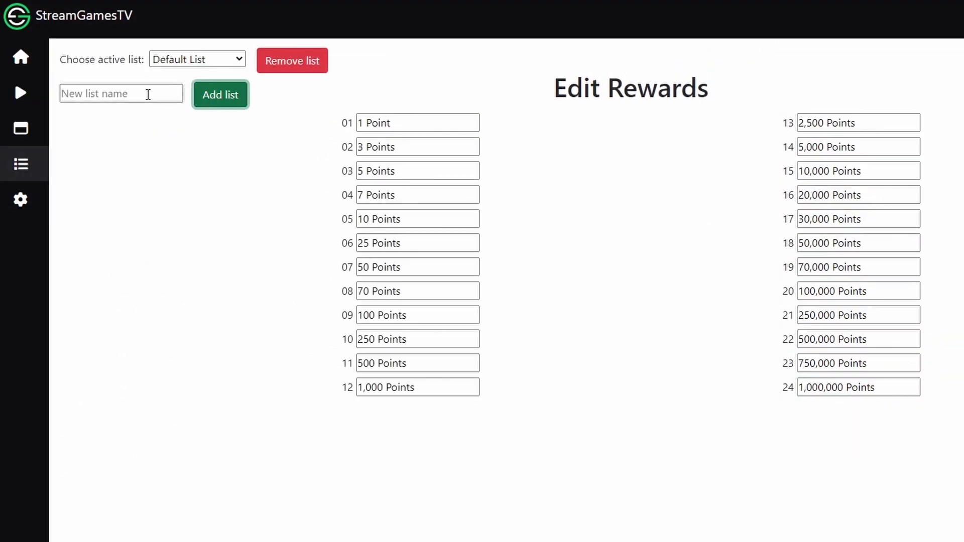
{"action": "type", "text": "Penn"}
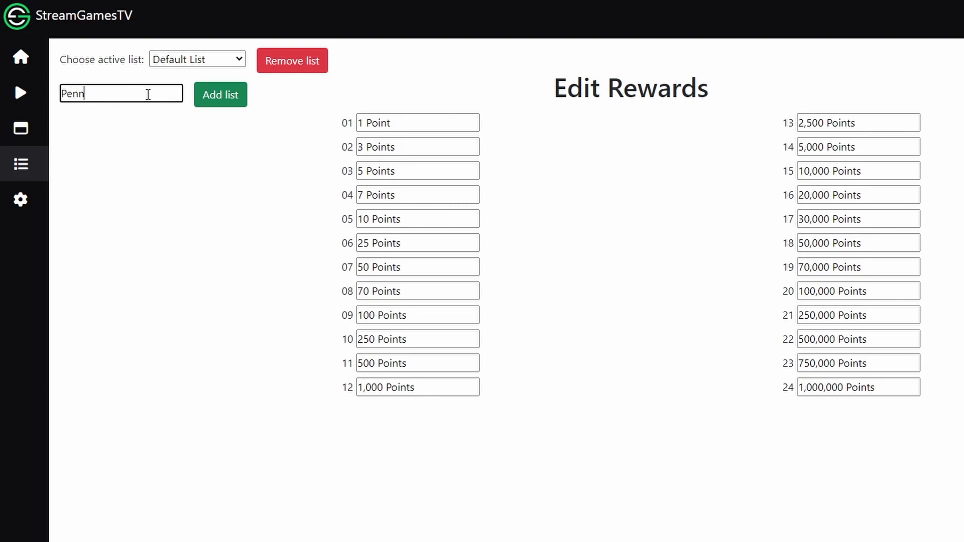
{"action": "left_click", "coordinate": [220, 95]}
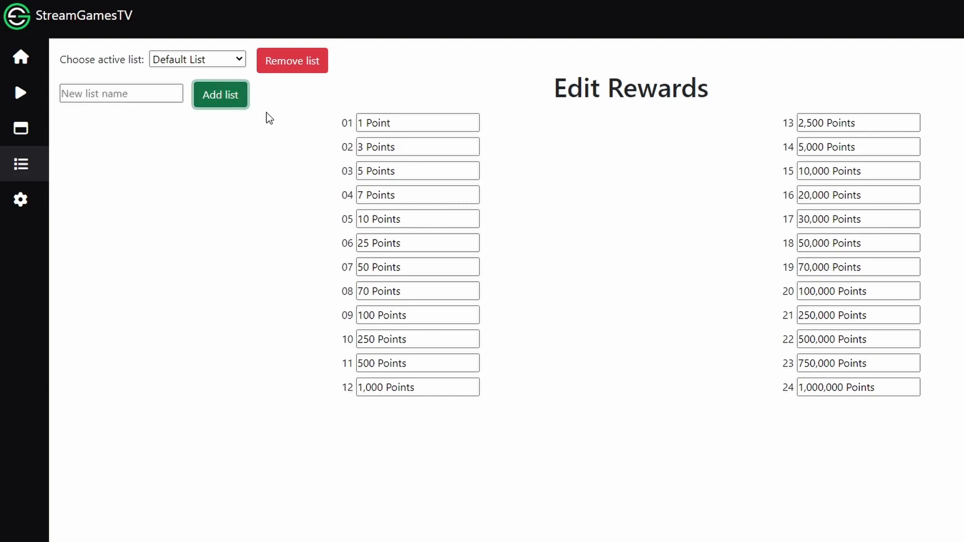
{"action": "left_click", "coordinate": [197, 60]}
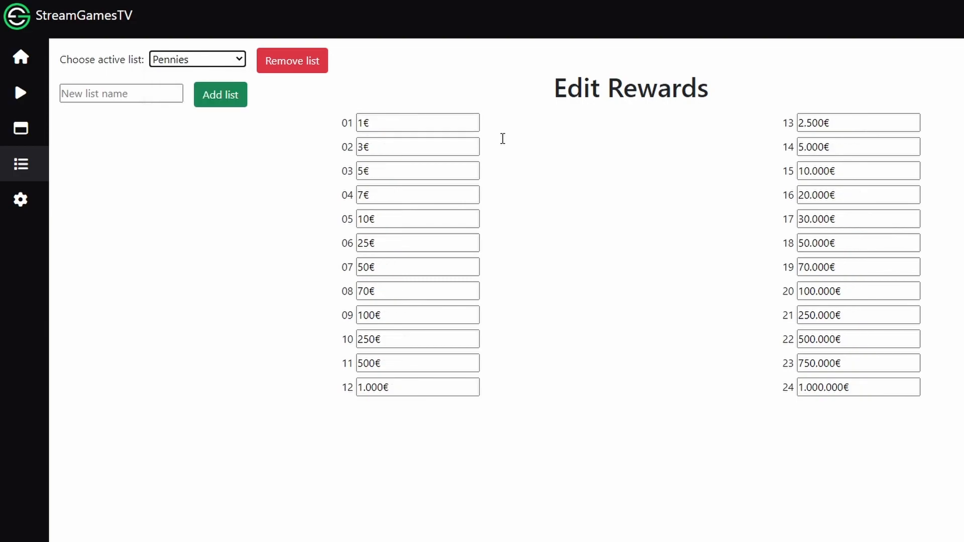
{"action": "left_click", "coordinate": [197, 59]}
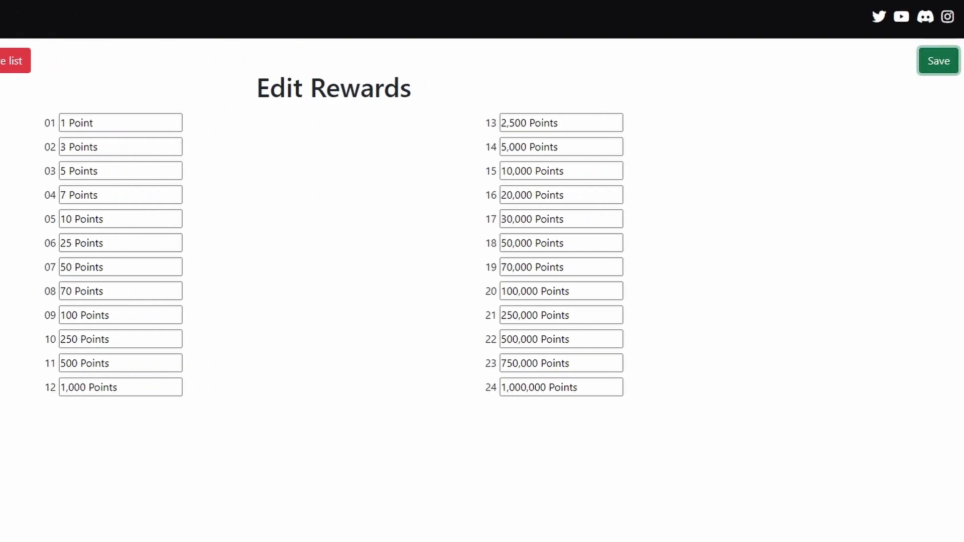
{"action": "left_click", "coordinate": [543, 8]}
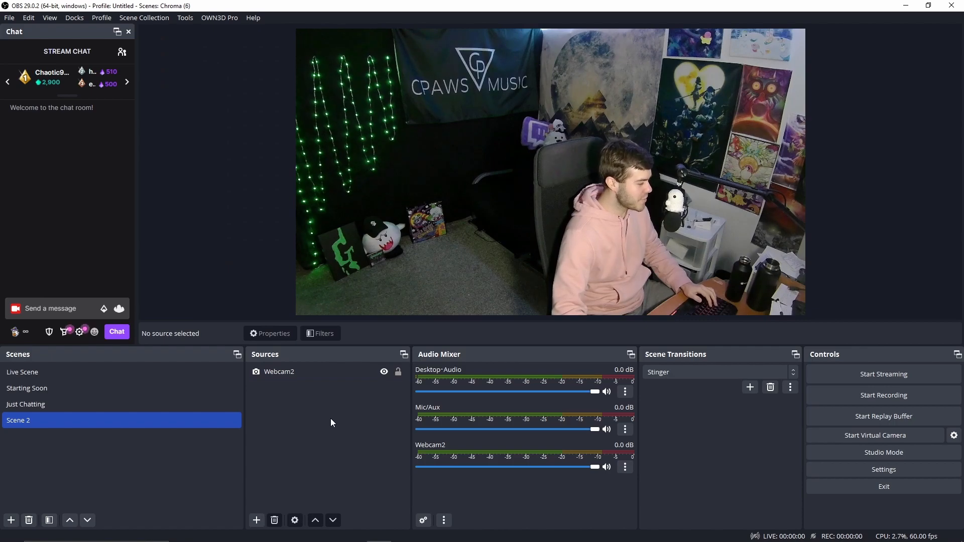
- Add the AcceptOrReject overlay URL as a Browser source sized 1920 by 1080
{"action": "left_click", "coordinate": [256, 520]}
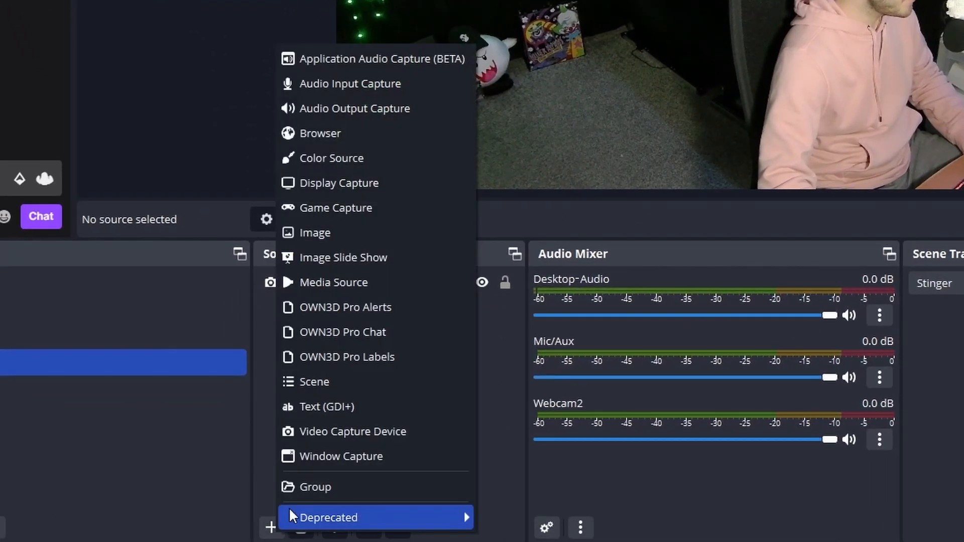
{"action": "left_click", "coordinate": [321, 133]}
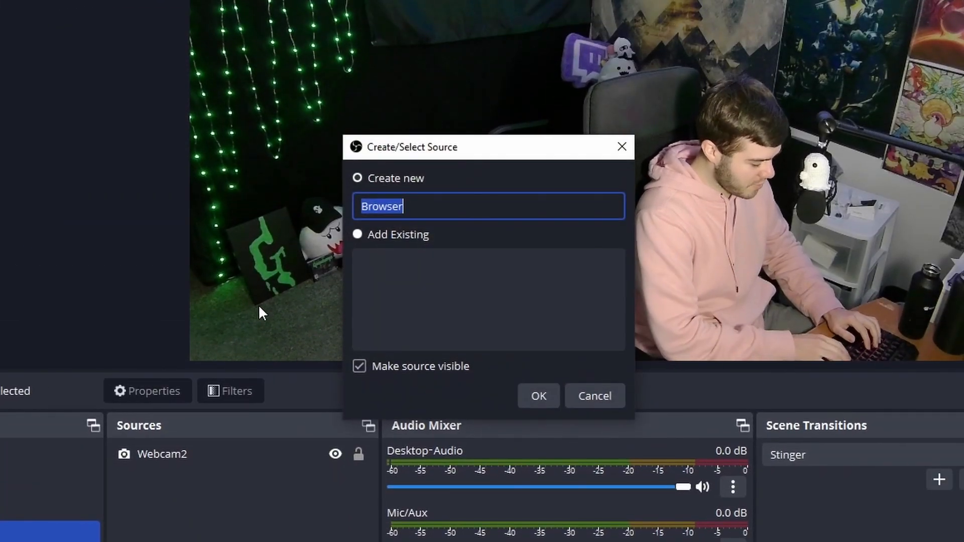
{"action": "left_click", "coordinate": [537, 396]}
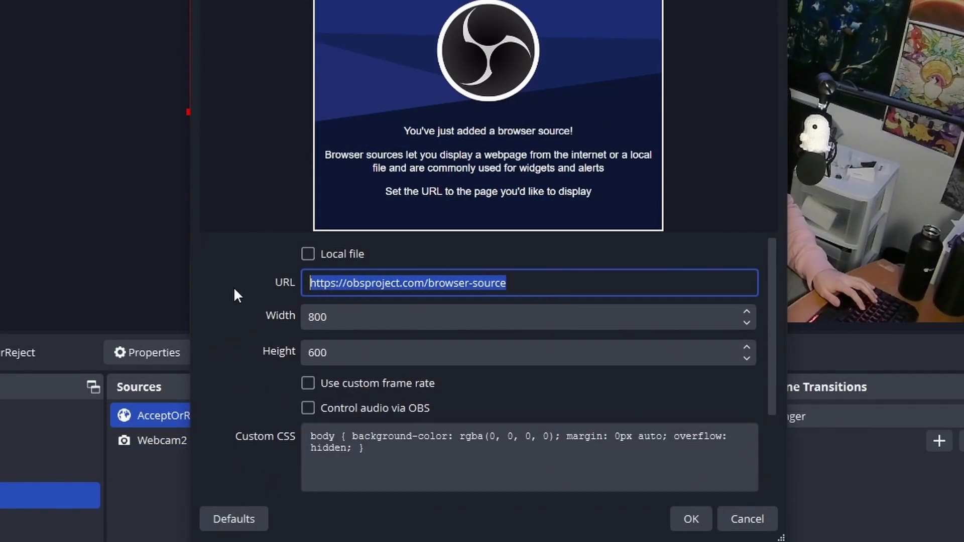
{"action": "type", "text": "1920"}
{"action": "left_click", "coordinate": [528, 352]}
{"action": "type", "text": "1080"}
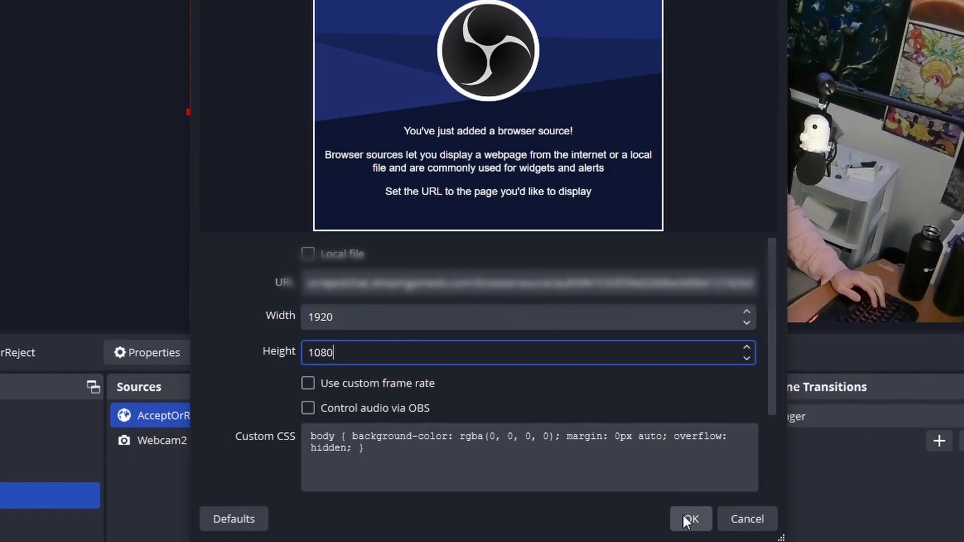
{"action": "left_click", "coordinate": [689, 519]}
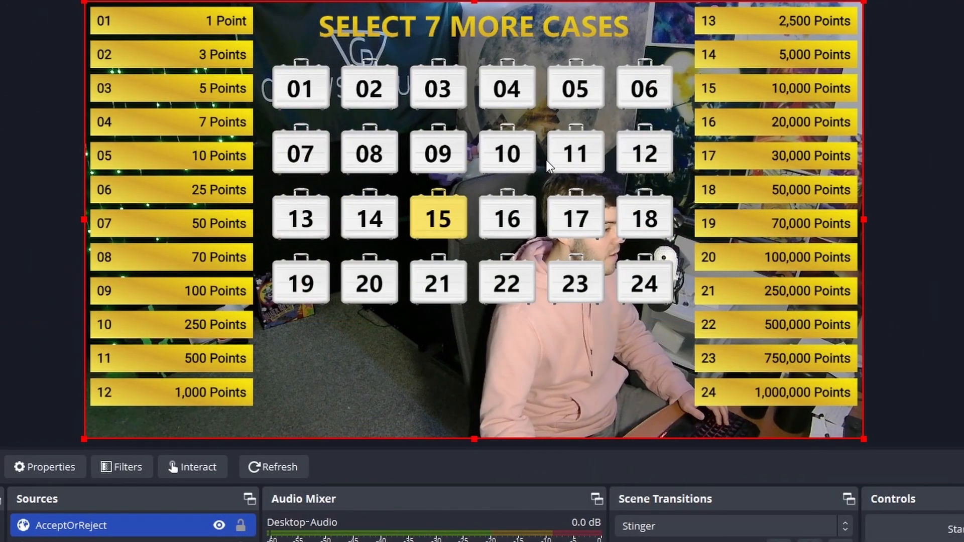
{"action": "mouse_move", "coordinate": [553, 203]}
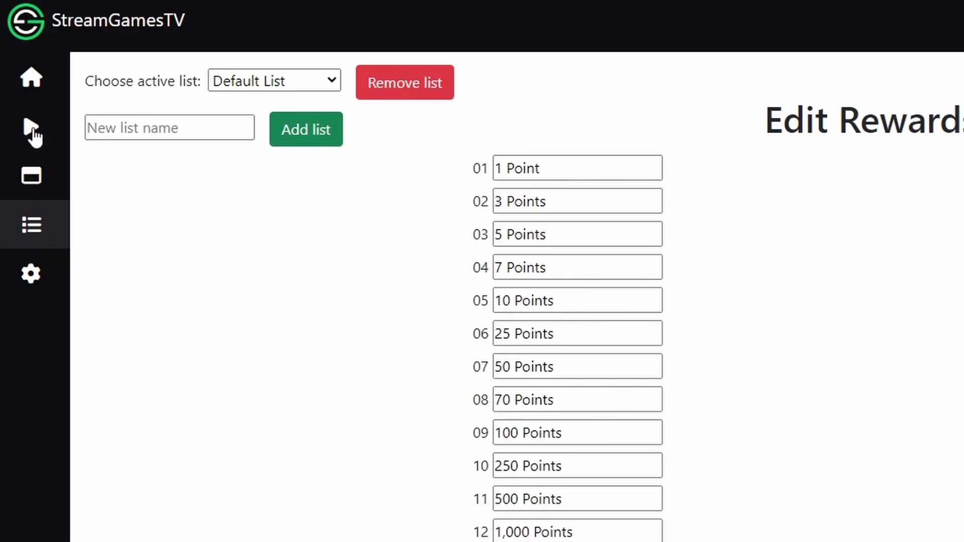
- On the play page, keep chat mode on and set the voting timer to 7
{"action": "left_click", "coordinate": [30, 132]}
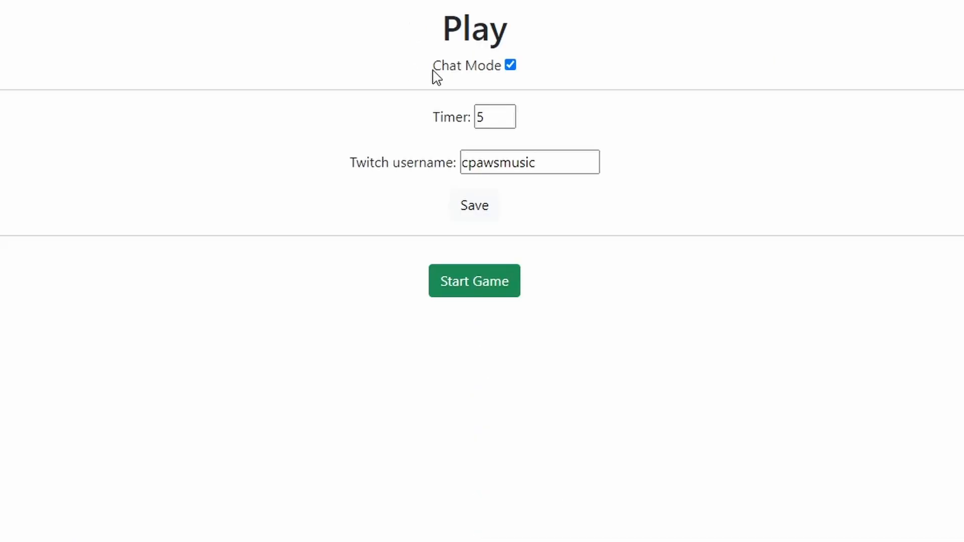
{"action": "left_click", "coordinate": [510, 65]}
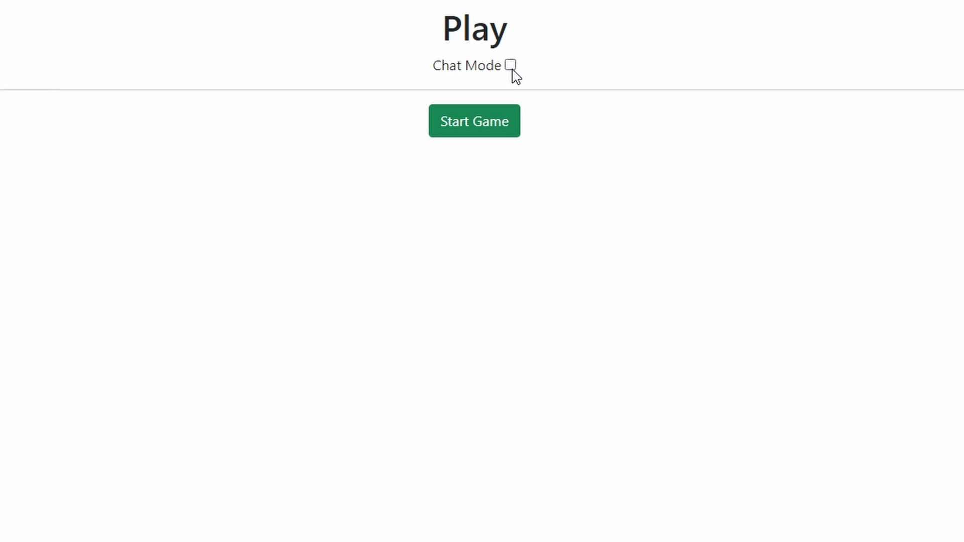
{"action": "left_click", "coordinate": [510, 65]}
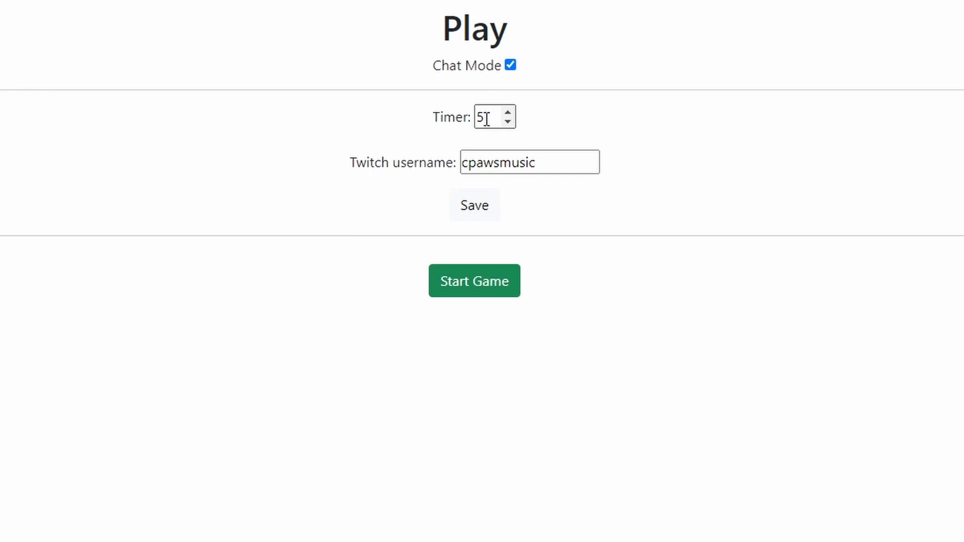
{"action": "double_click", "coordinate": [486, 116]}
{"action": "type", "text": "7"}
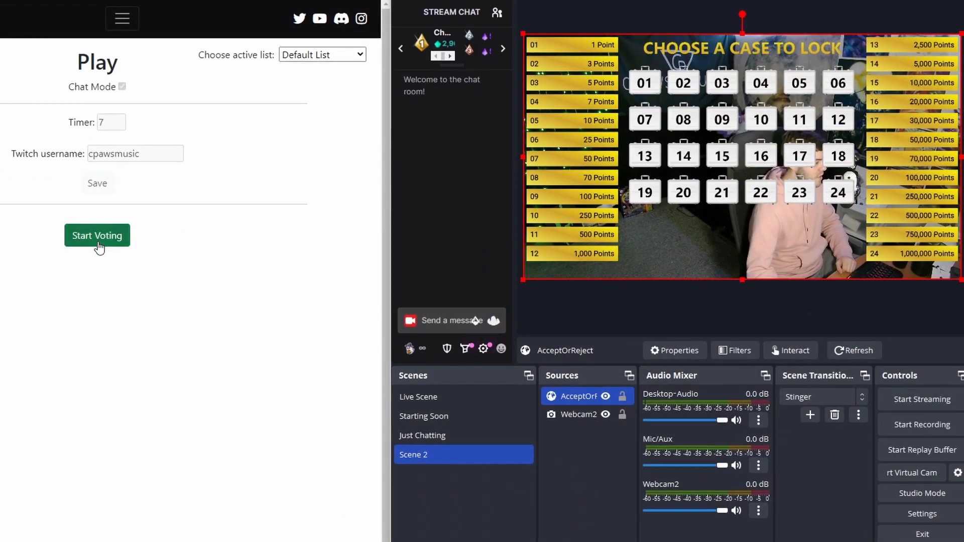
- Run chat votes, voting case 5 in Twitch chat, then start the next case-pick vote
{"action": "left_click", "coordinate": [97, 235]}
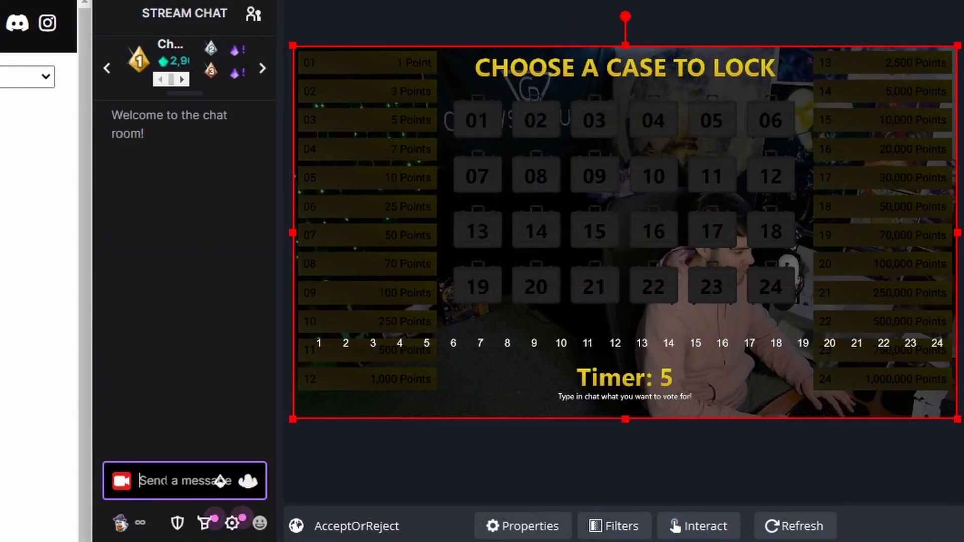
{"action": "type", "text": "5"}
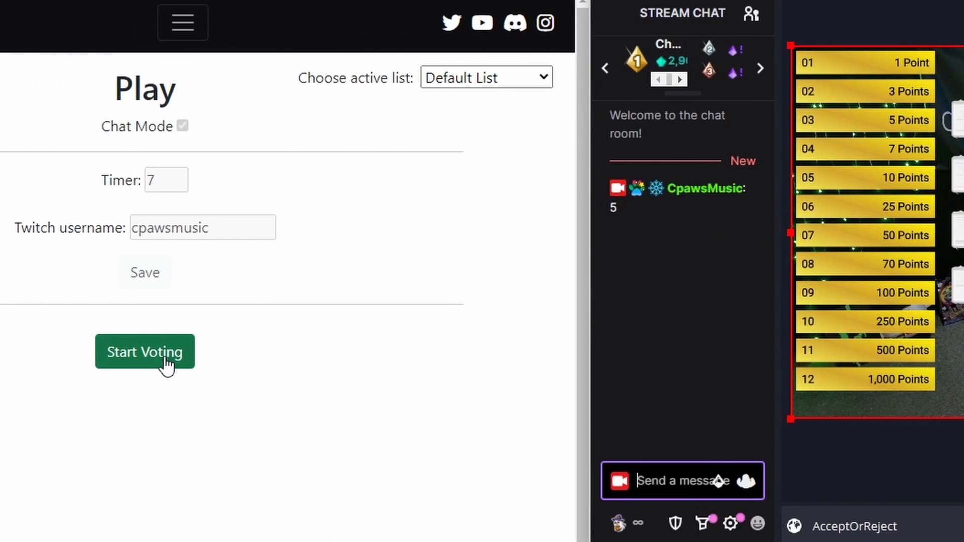
{"action": "left_click", "coordinate": [144, 352]}
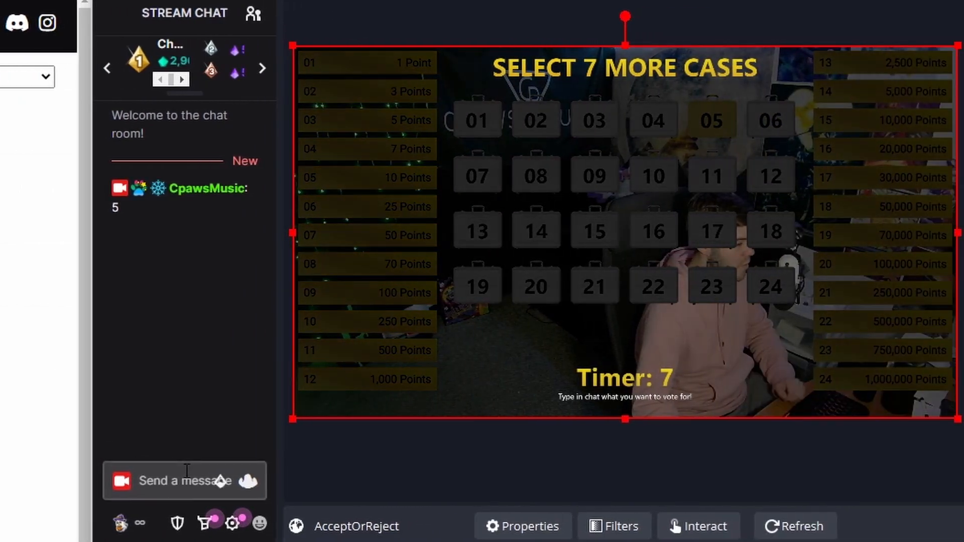
{"action": "left_click", "coordinate": [185, 481]}
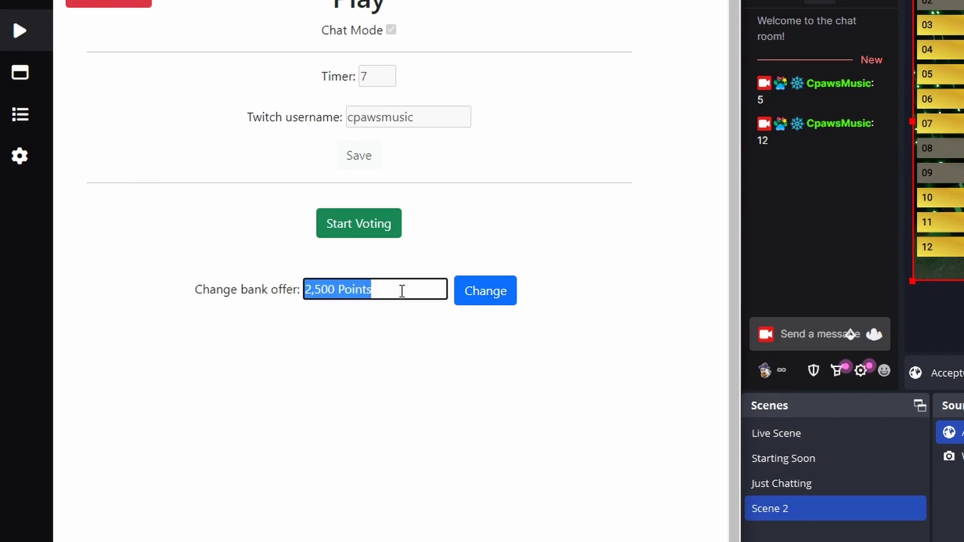
- Change the bank offer to 6969 Points and let chat vote on accepting it
{"action": "type", "text": "6969"}
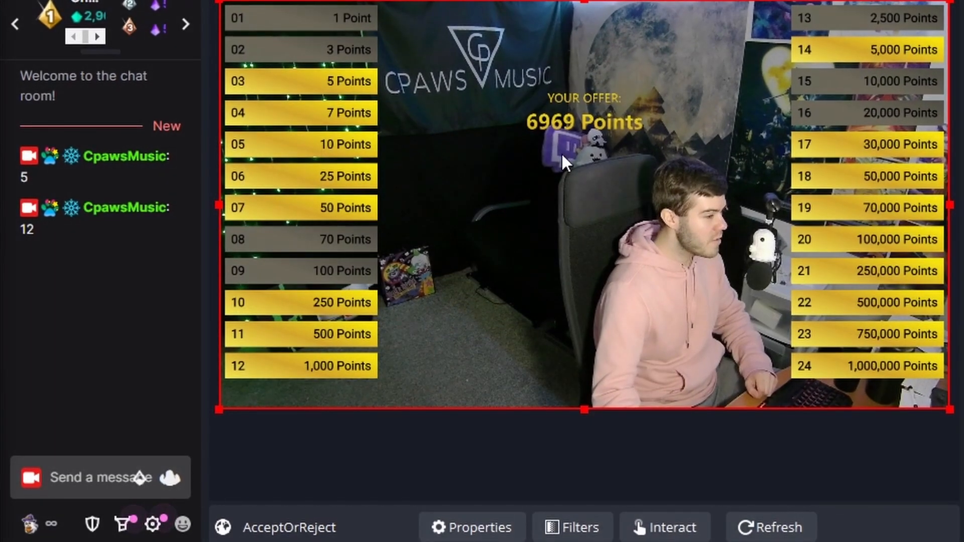
{"action": "mouse_move", "coordinate": [518, 165]}
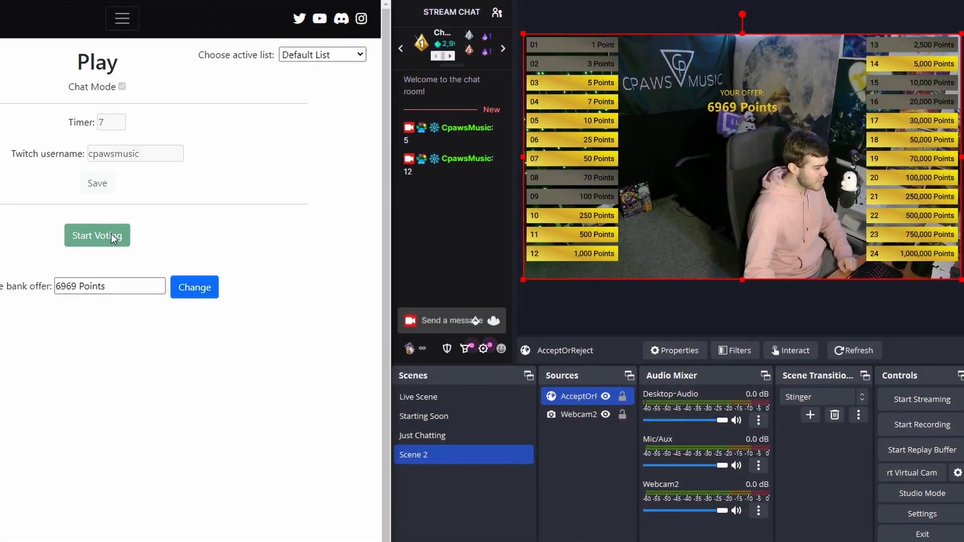
{"action": "left_click", "coordinate": [96, 235]}
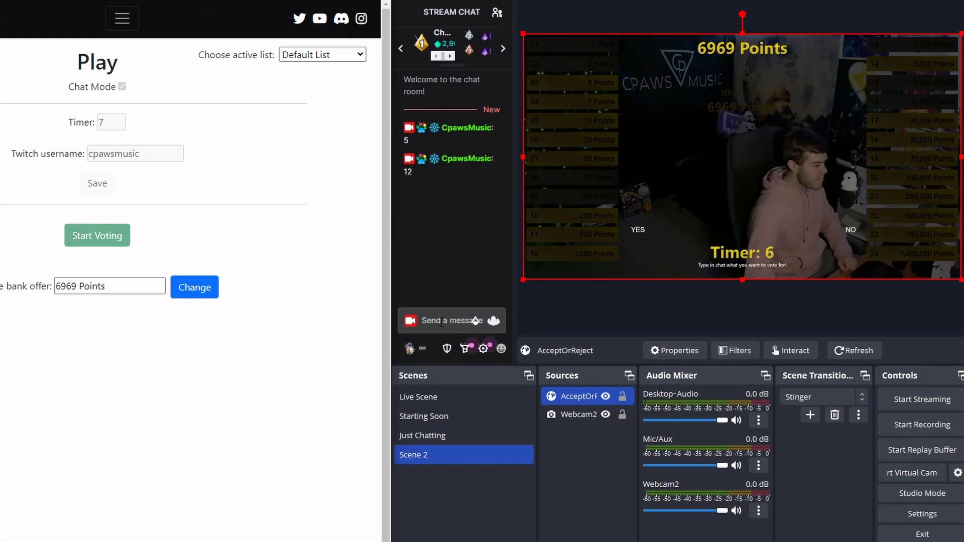
{"action": "left_click", "coordinate": [449, 320]}
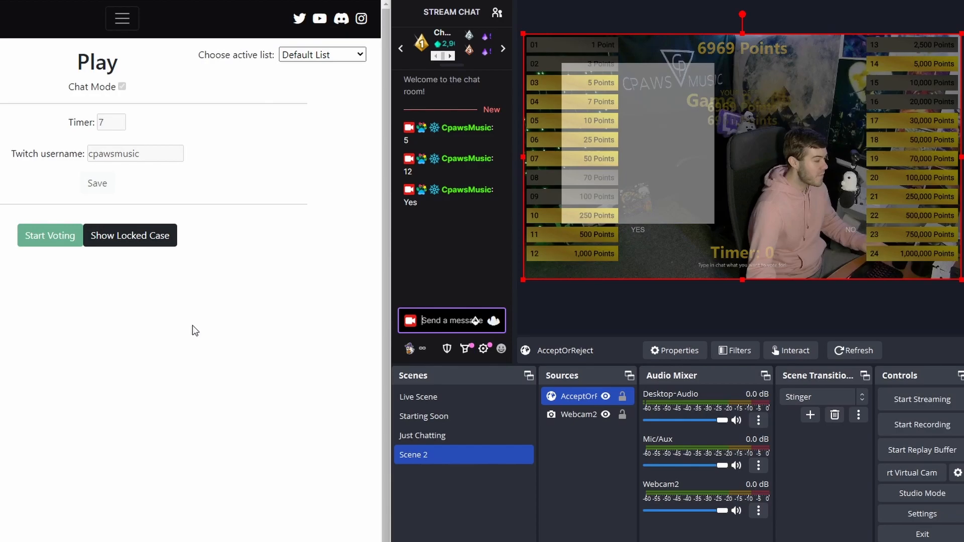
{"action": "left_click", "coordinate": [130, 235]}
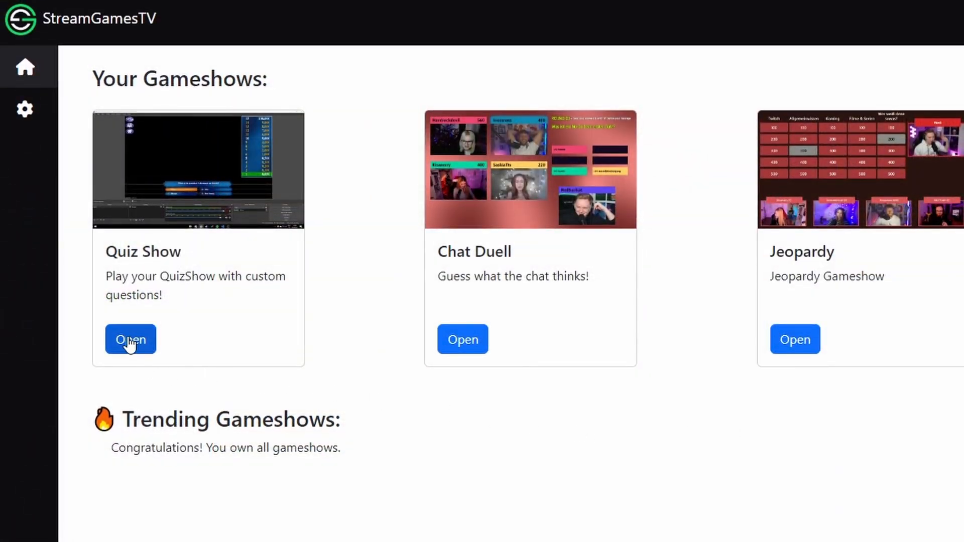
{"action": "mouse_move", "coordinate": [181, 346]}
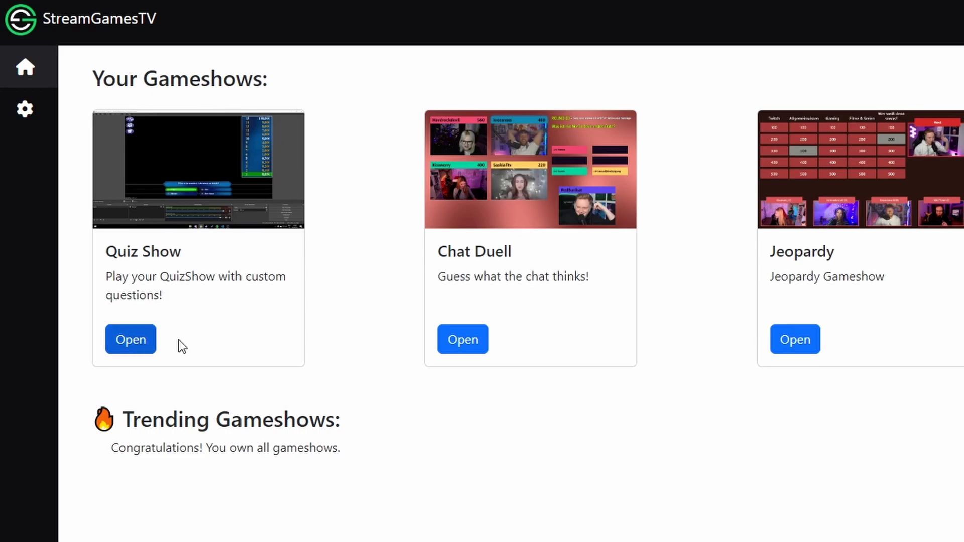
{"action": "mouse_move", "coordinate": [382, 232]}
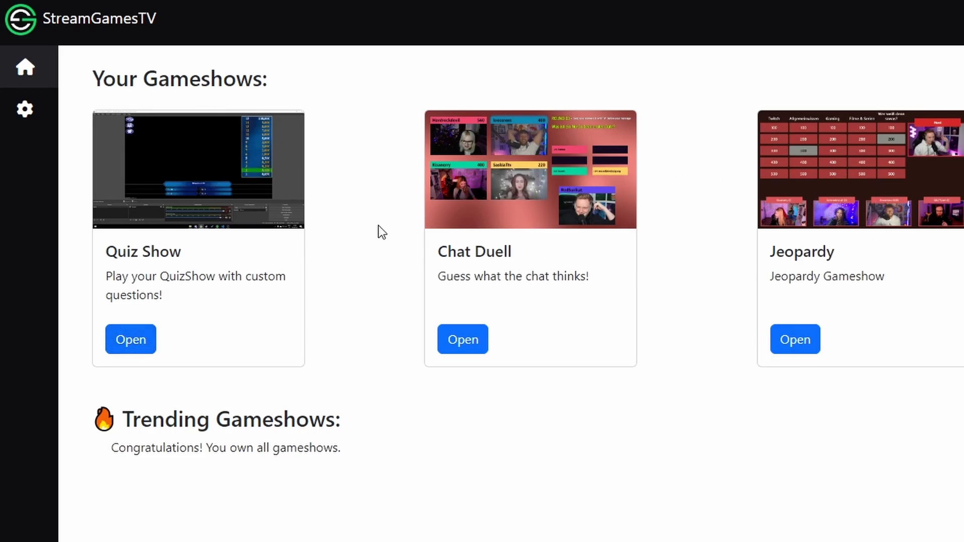
- Open Quiz Show, review its joker settings and save them with Save & Update Overlay
{"action": "scroll", "scroll_direction": "down", "scroll_amount": 3}
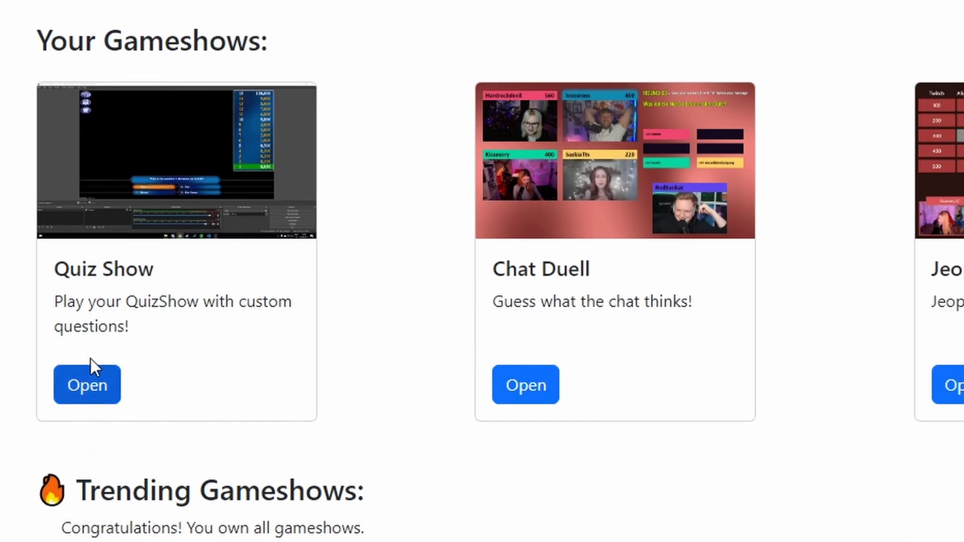
{"action": "left_click", "coordinate": [86, 385]}
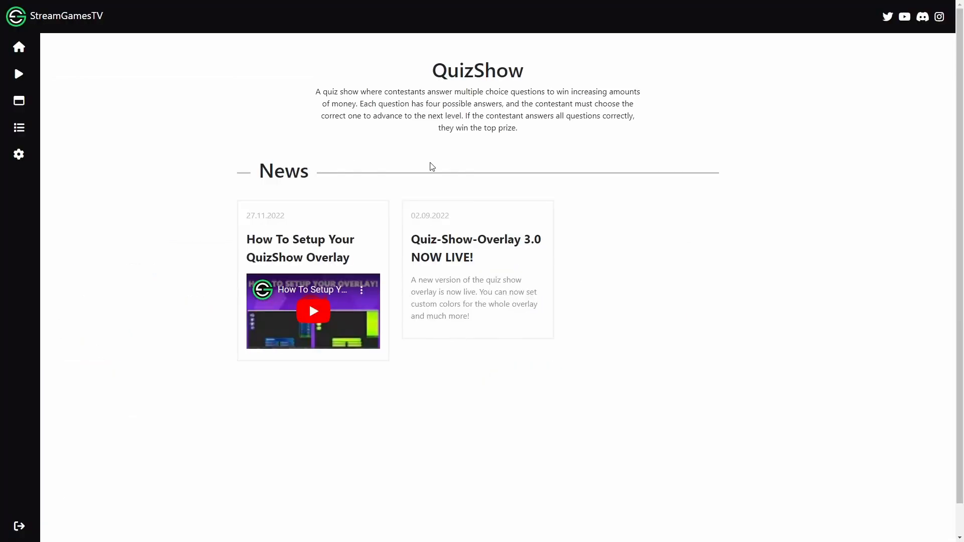
{"action": "left_click", "coordinate": [18, 154]}
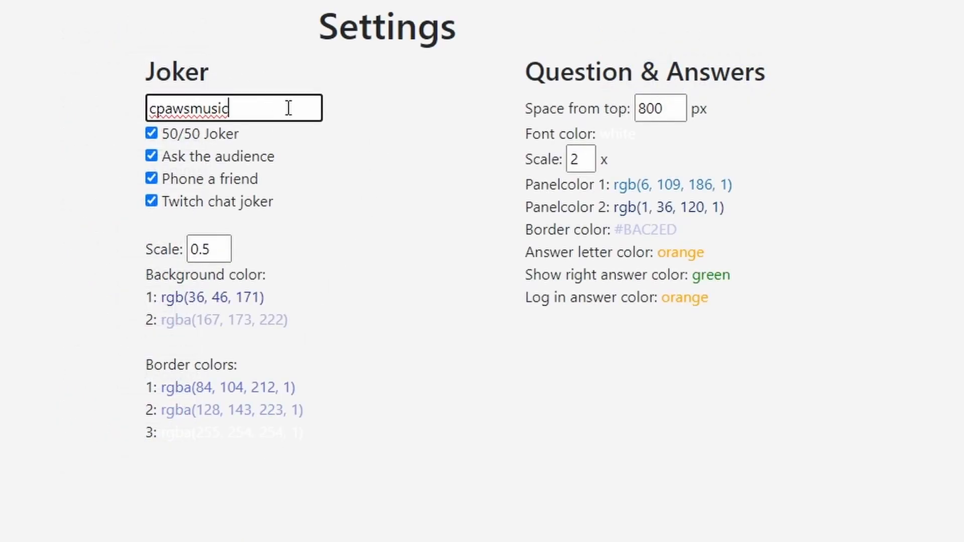
{"action": "mouse_move", "coordinate": [246, 207]}
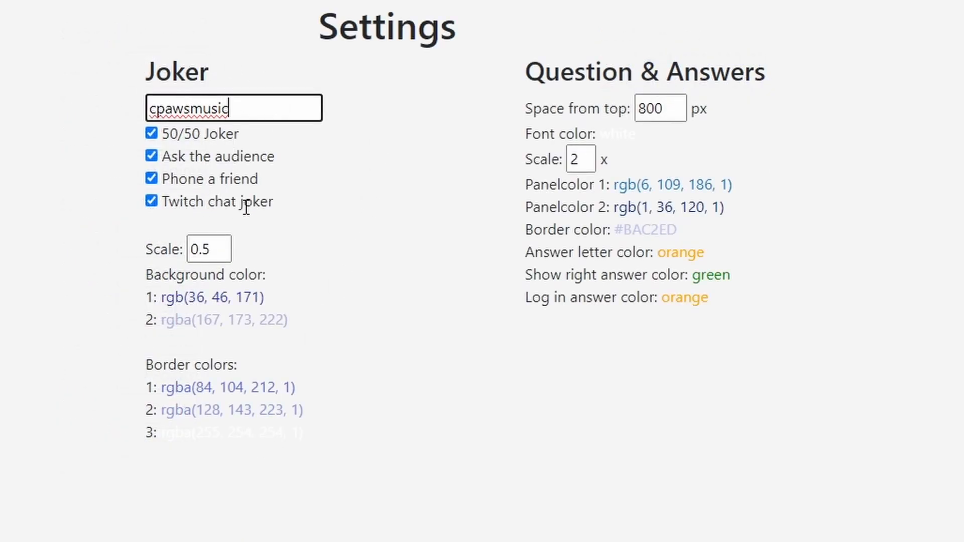
{"action": "mouse_move", "coordinate": [229, 223]}
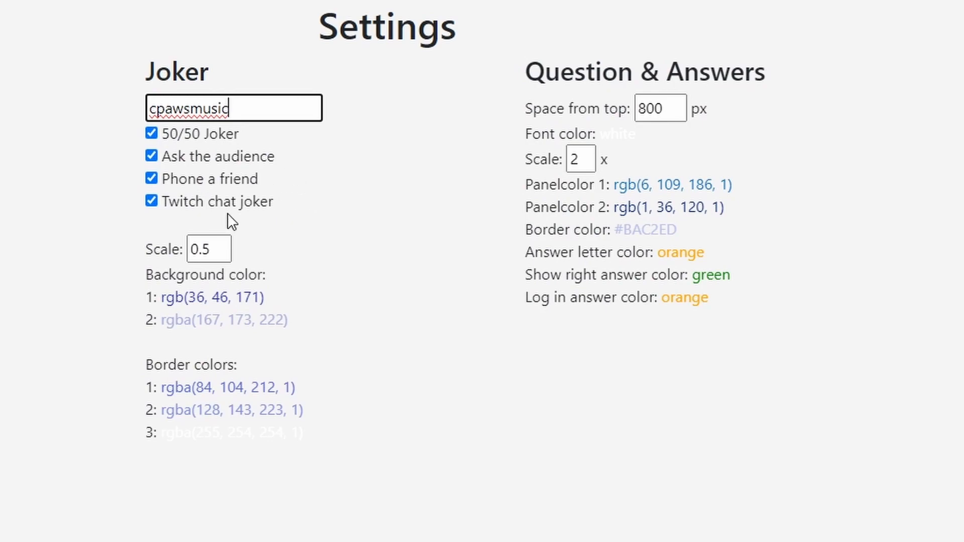
{"action": "left_click_drag", "start_coordinate": [162, 133], "coordinate": [228, 155]}
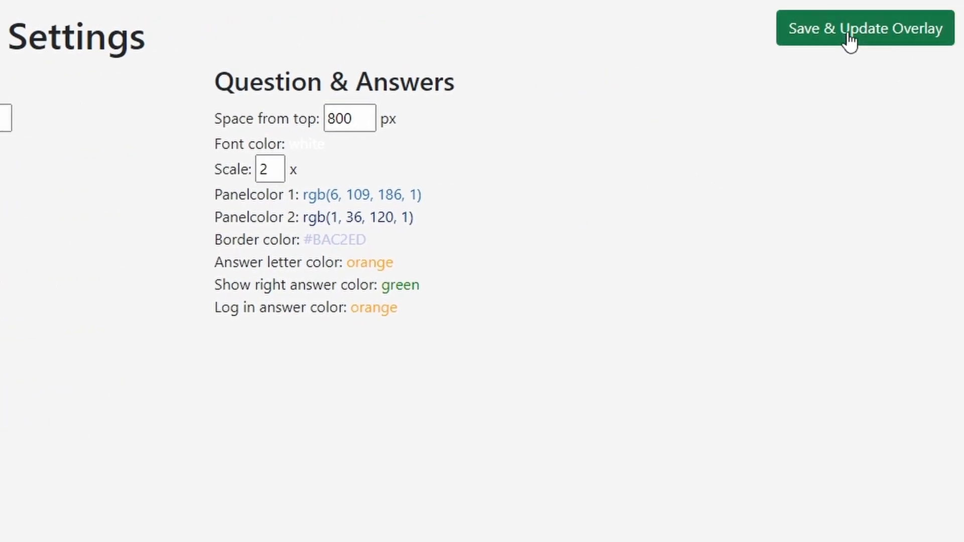
{"action": "left_click", "coordinate": [863, 28]}
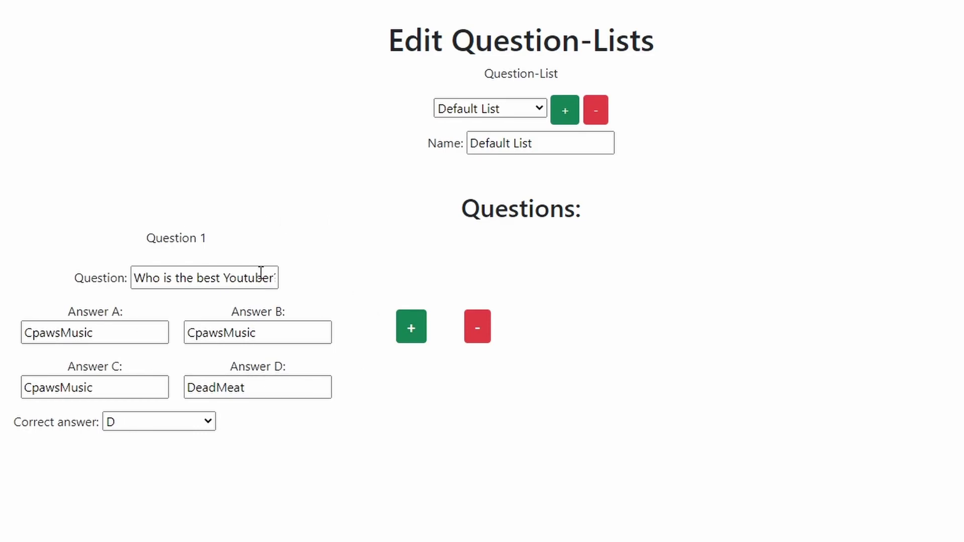
- Add question 2 'Will you like this video?' with four answers, D correct, and save the list
{"action": "left_click", "coordinate": [411, 327]}
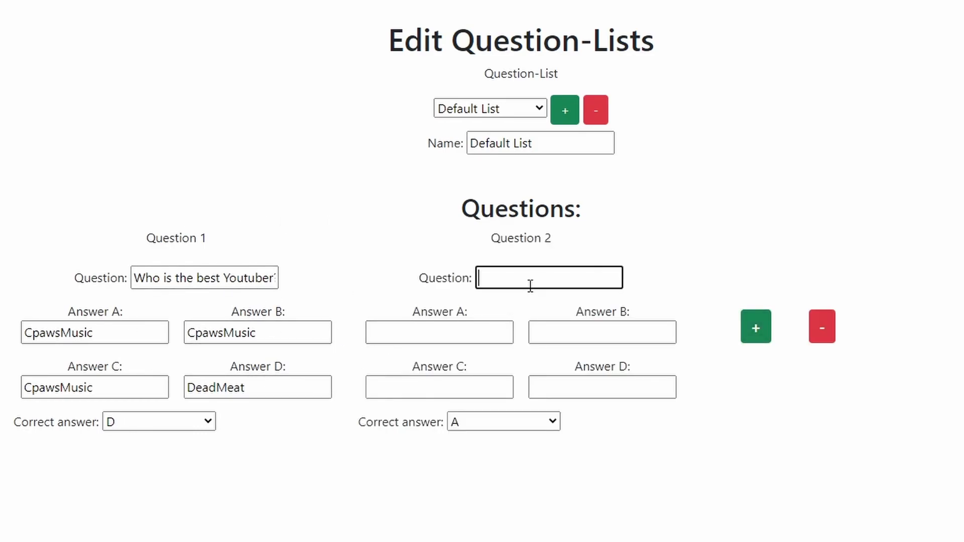
{"action": "type", "text": "Will you like this video?"}
{"action": "left_click", "coordinate": [440, 386]}
{"action": "type", "text": "I hate you Cody"}
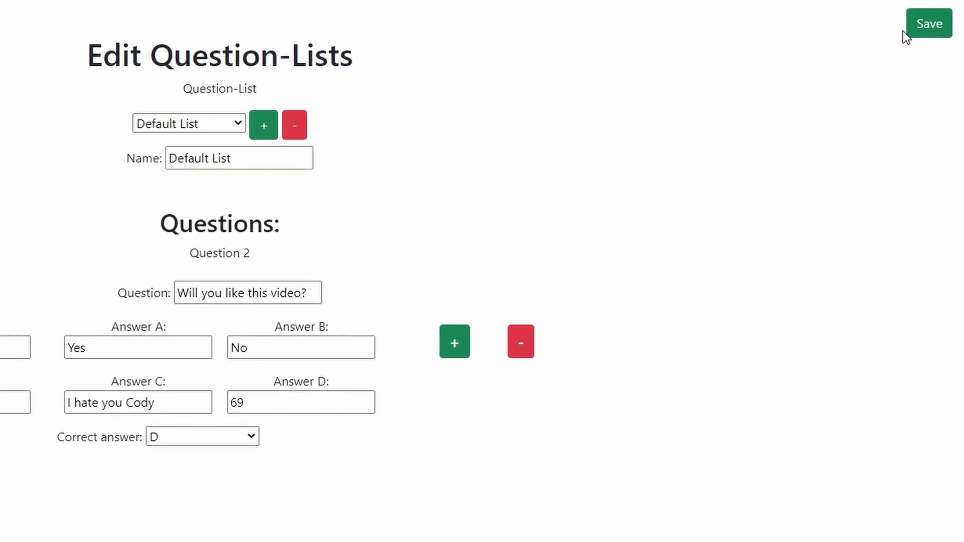
{"action": "left_click", "coordinate": [928, 23]}
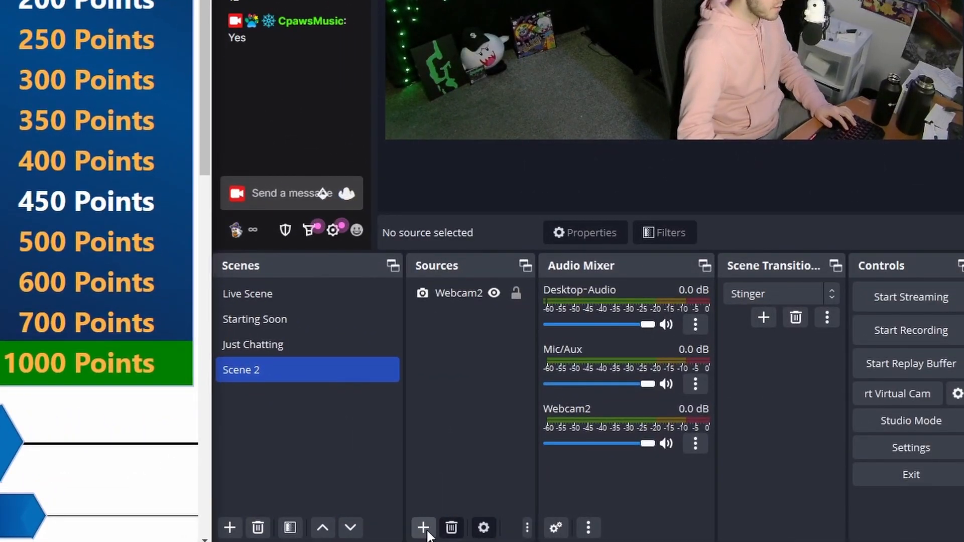
- Add a Browser source named Quiz sized 1920 by 1080 for the quiz overlay
{"action": "left_click", "coordinate": [423, 527]}
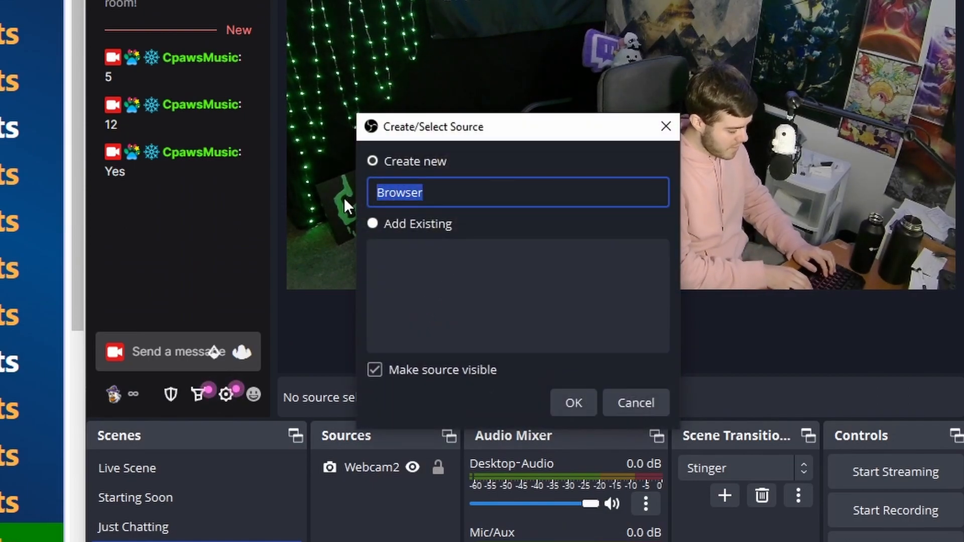
{"action": "type", "text": "Quiz"}
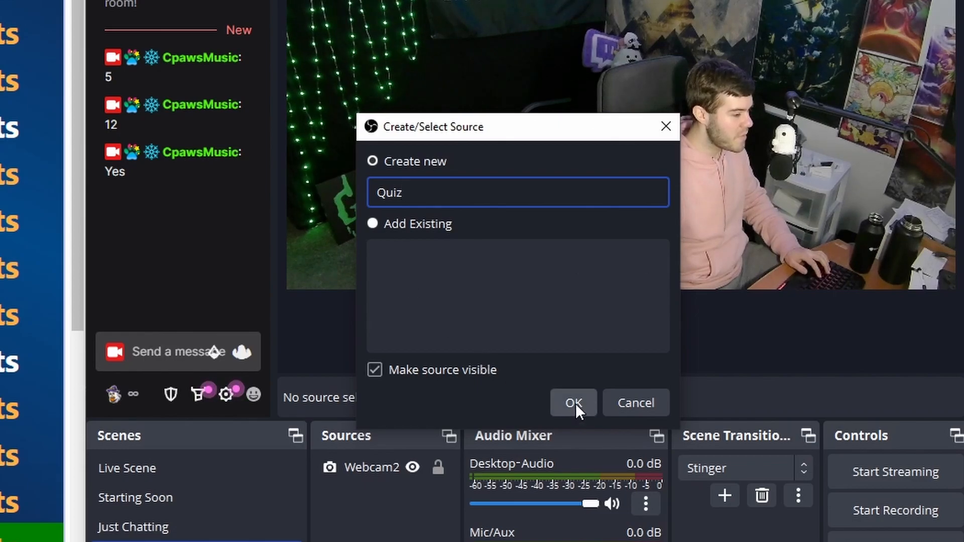
{"action": "left_click", "coordinate": [572, 403]}
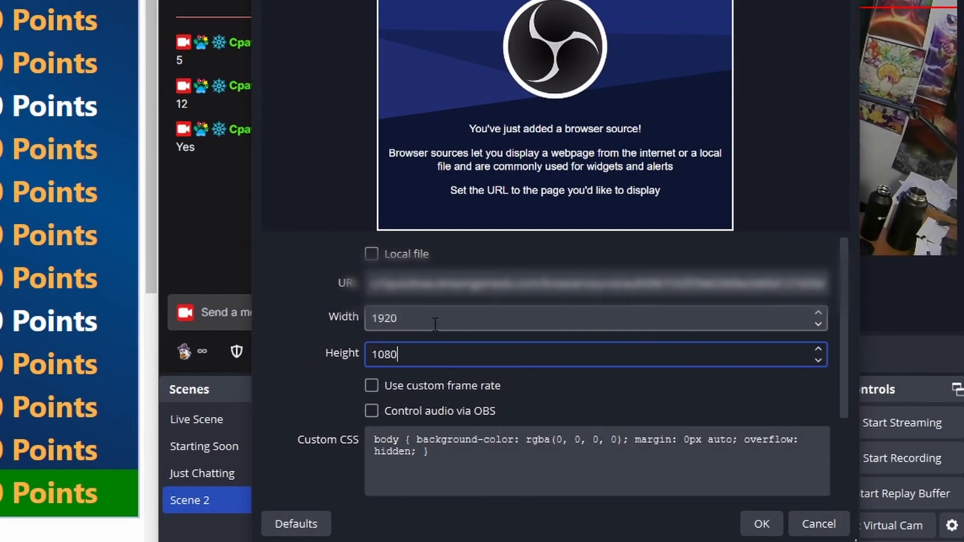
{"action": "left_click", "coordinate": [760, 524]}
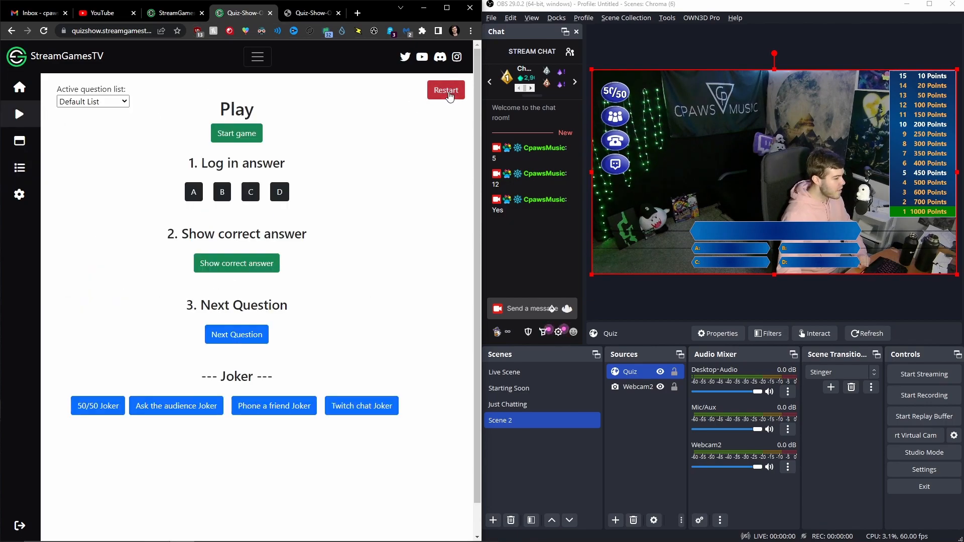
{"action": "mouse_move", "coordinate": [319, 138]}
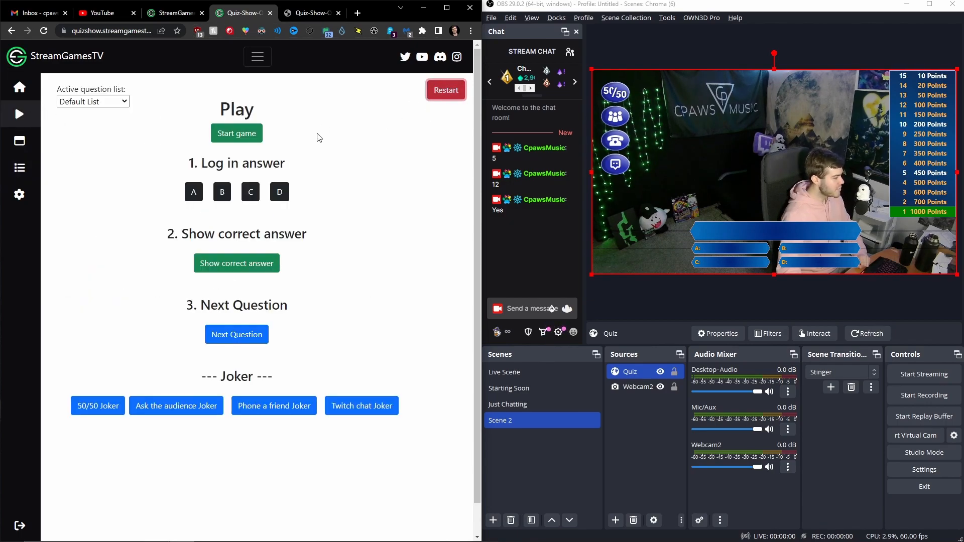
- Start the quiz, answer the first question with the Twitch chat joker, and advance to question two
{"action": "left_click", "coordinate": [236, 133]}
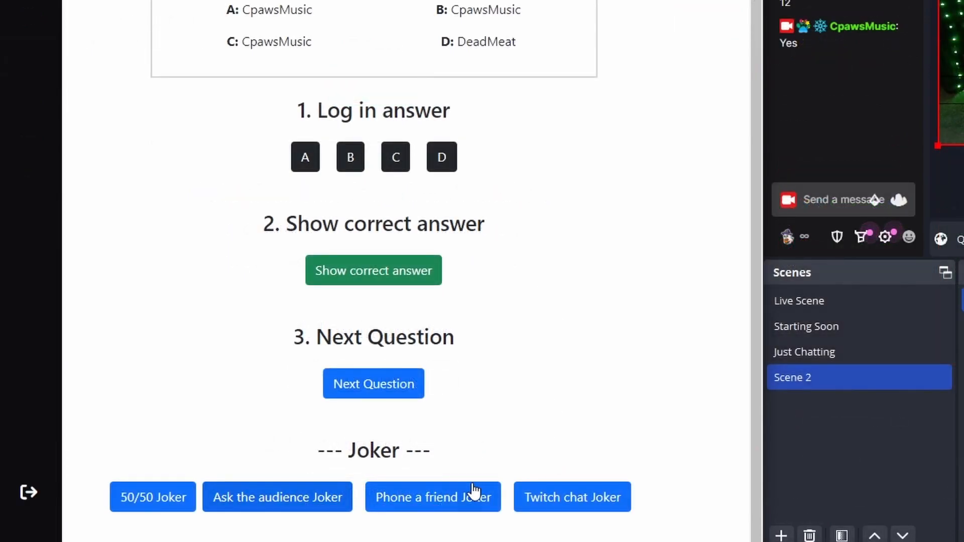
{"action": "mouse_move", "coordinate": [572, 507]}
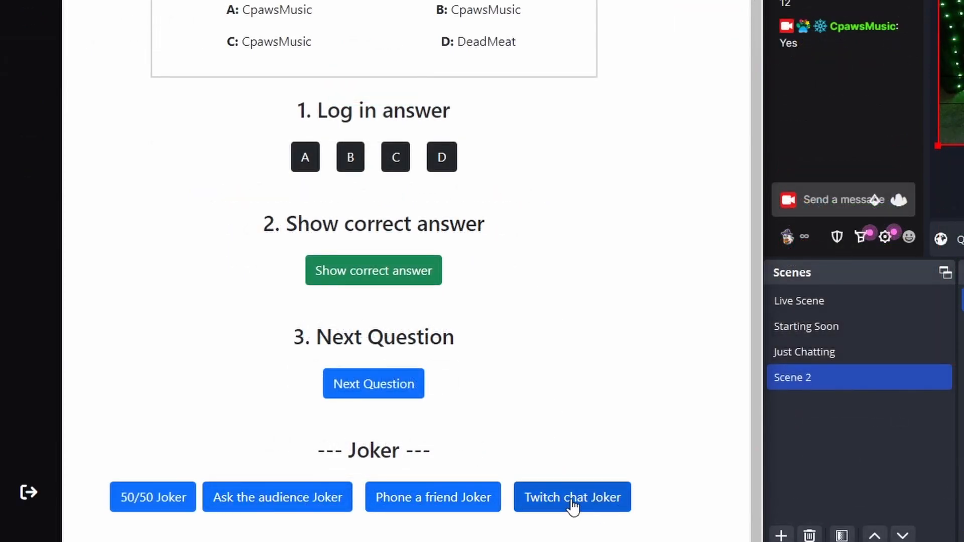
{"action": "left_click", "coordinate": [571, 497]}
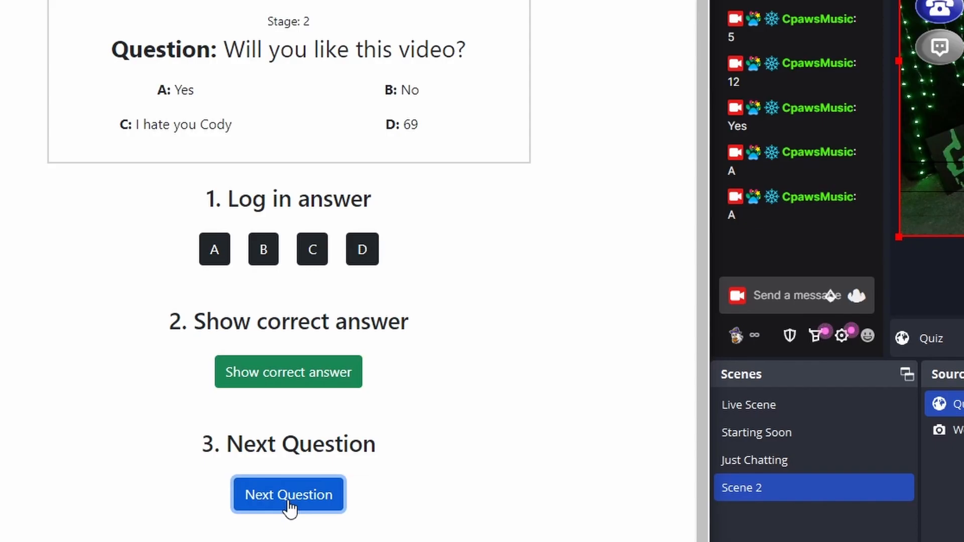
{"action": "left_click", "coordinate": [287, 494]}
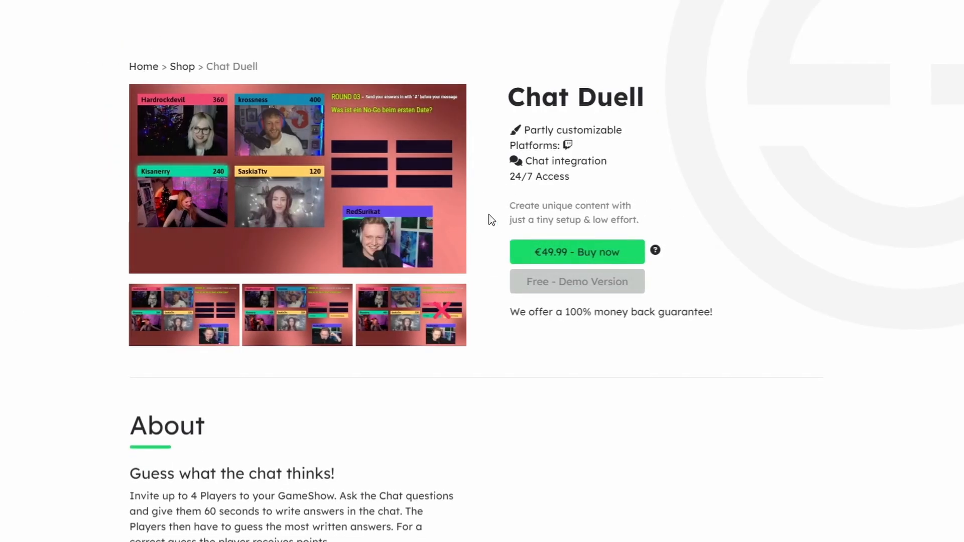
- Scroll the Chat Duell page to its Free Trial section with URL, 1920x1080 size and demo login
{"action": "scroll", "scroll_direction": "down", "scroll_amount": 3}
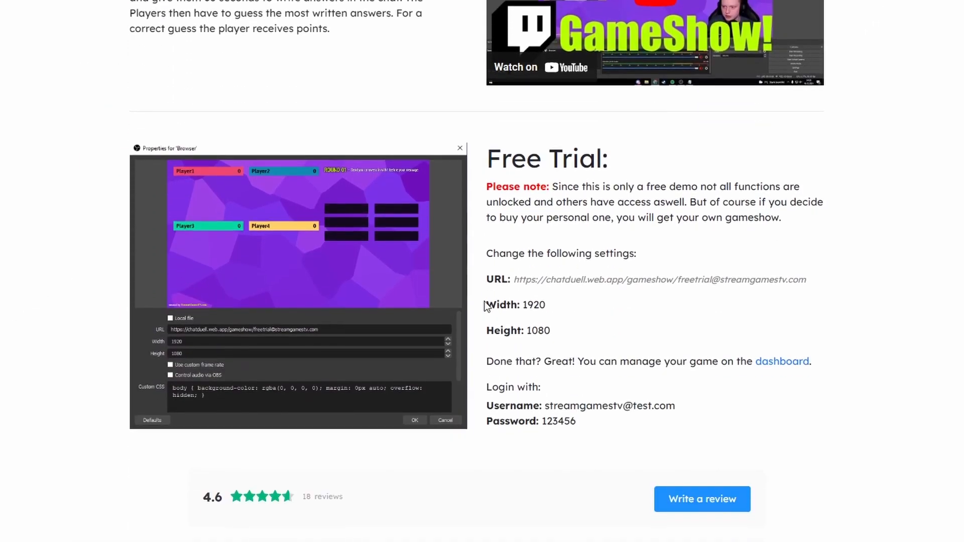